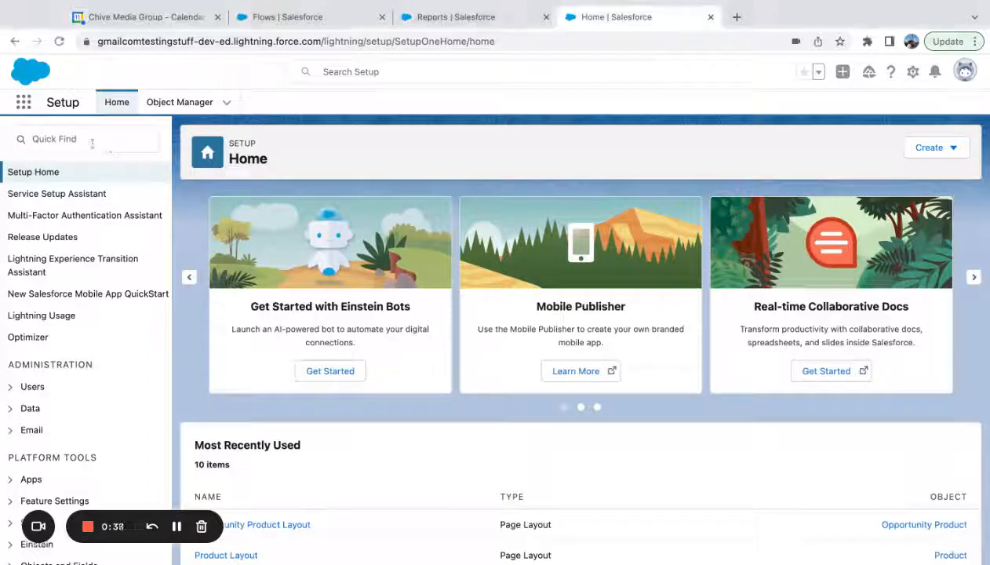
Find Report Types through Setup's Quick Find and open the page
click(82, 138)
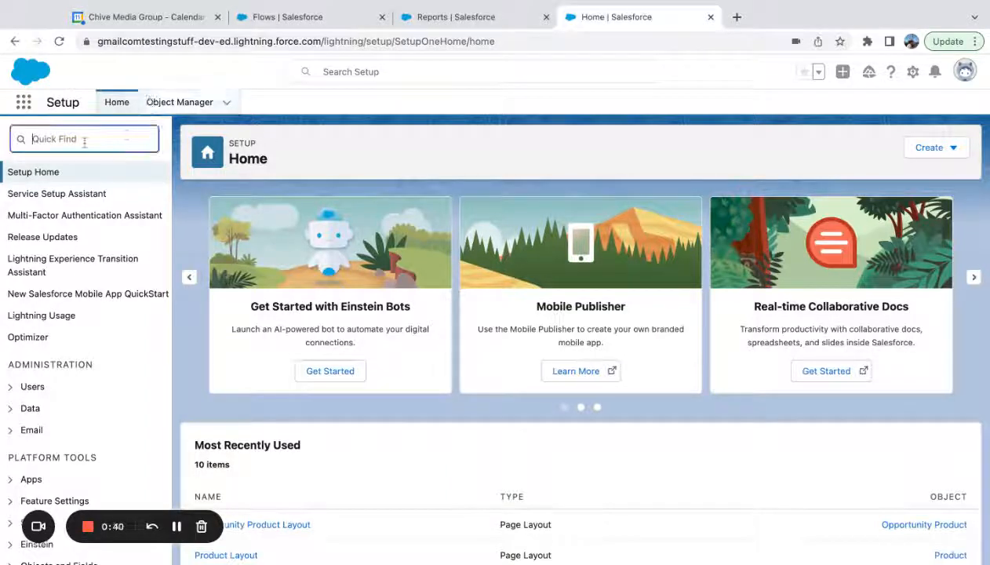
text(Report R)
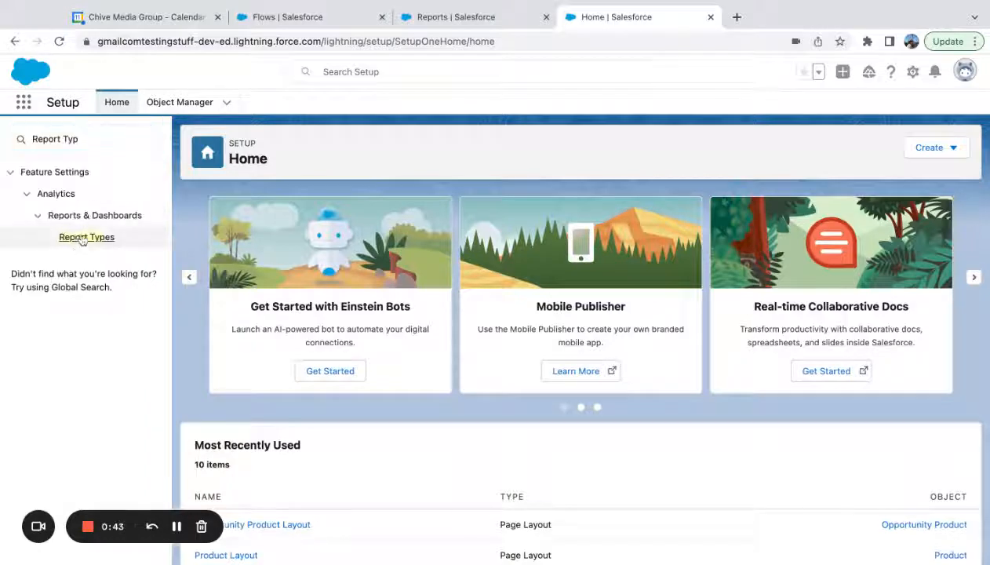
click(87, 237)
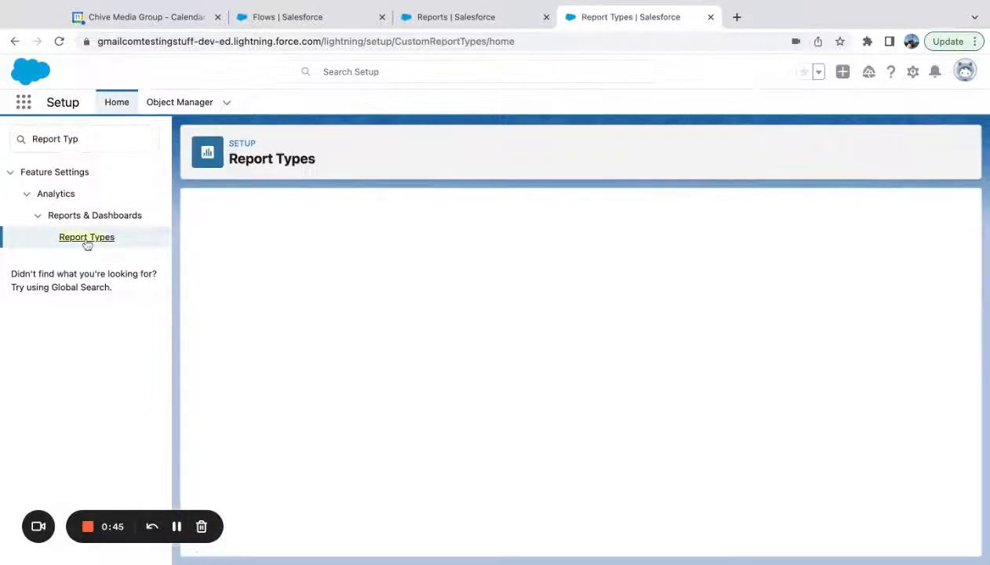
Start a custom report type on Accounts labelled 'Account with Related Objects', in Accounts & Contacts, Deployed
click(86, 237)
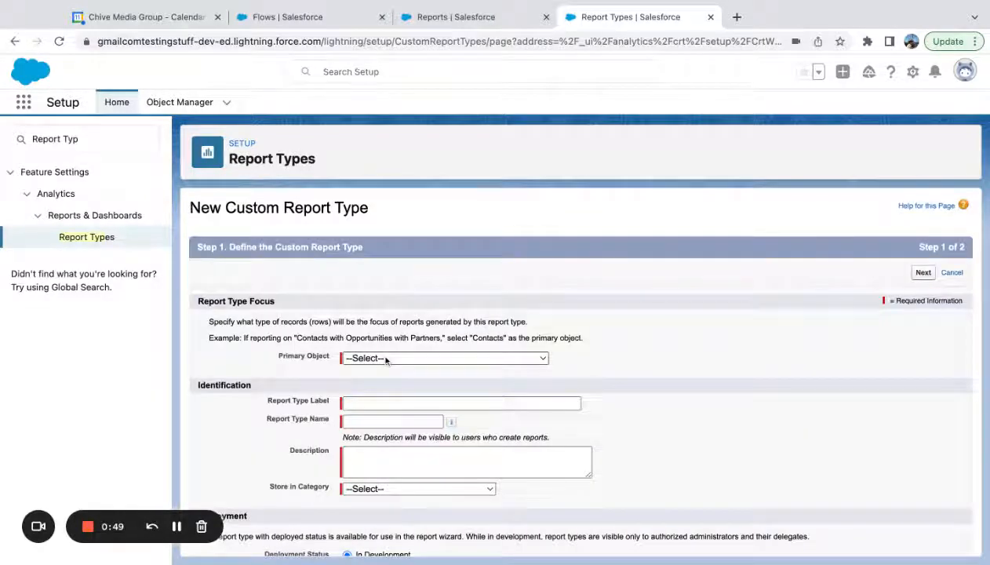
click(442, 358)
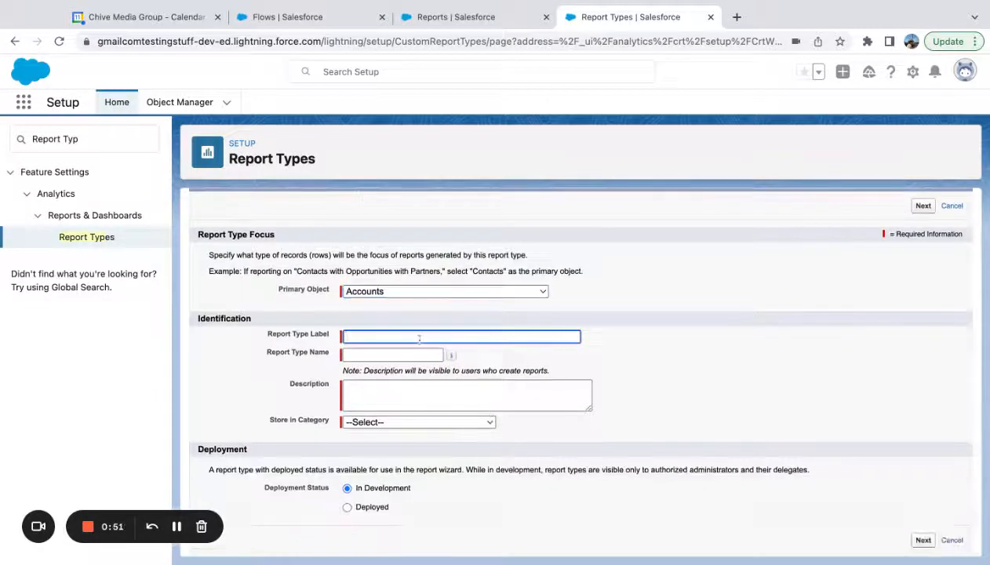
text(Account with Related Objects)
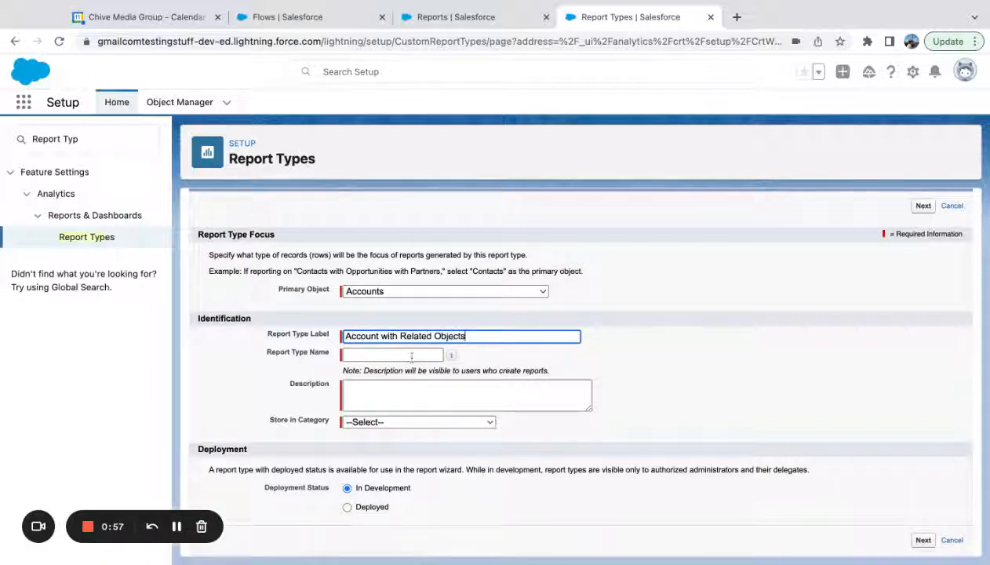
click(391, 354)
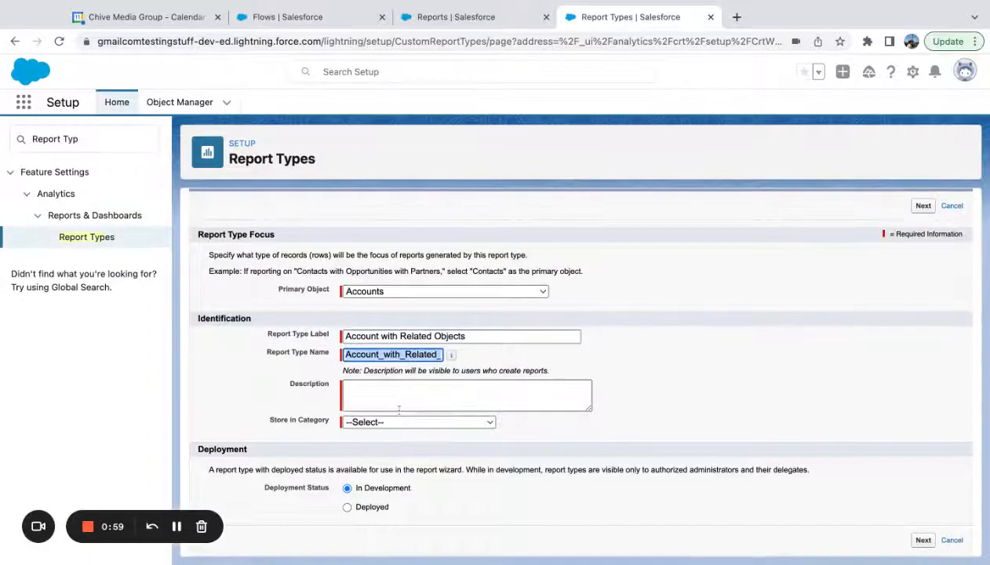
click(417, 421)
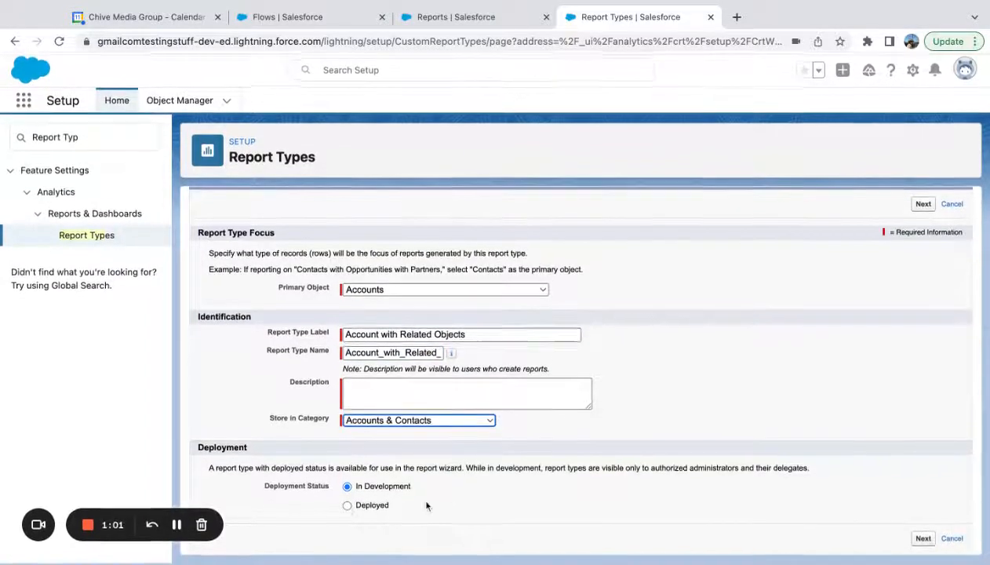
click(348, 507)
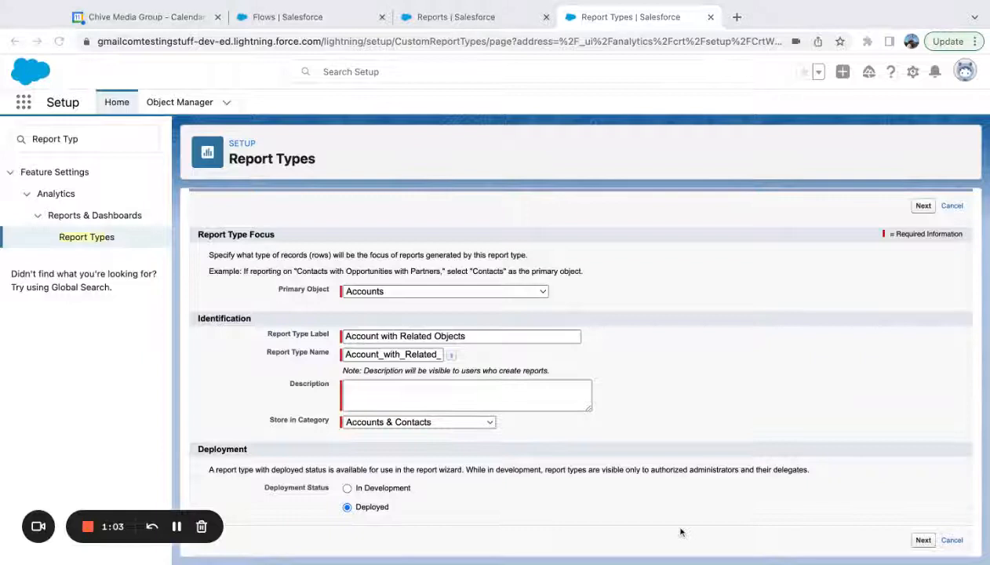
Describe it as 'Testing for Youtube' and continue to defining related records
click(923, 206)
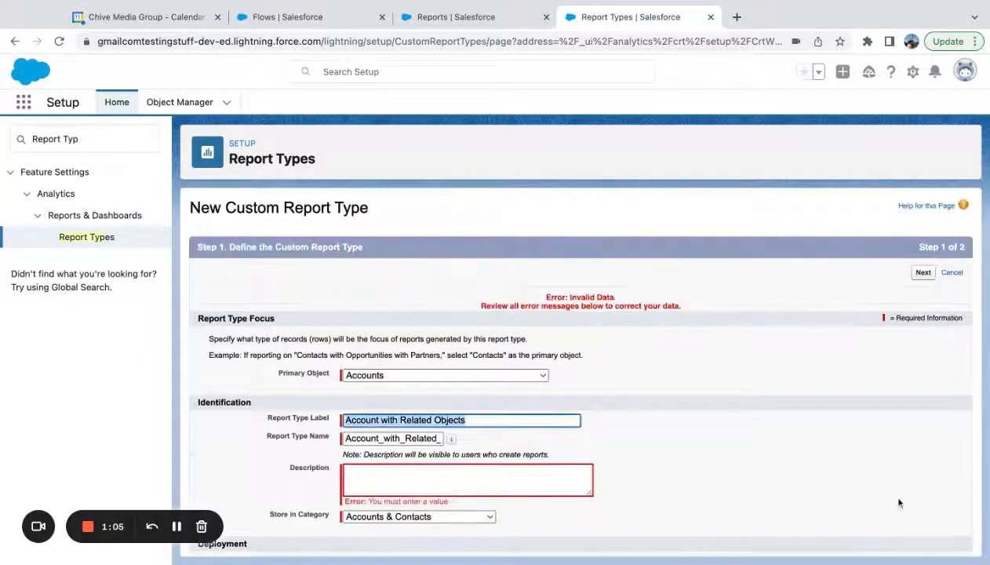
text(Testing)
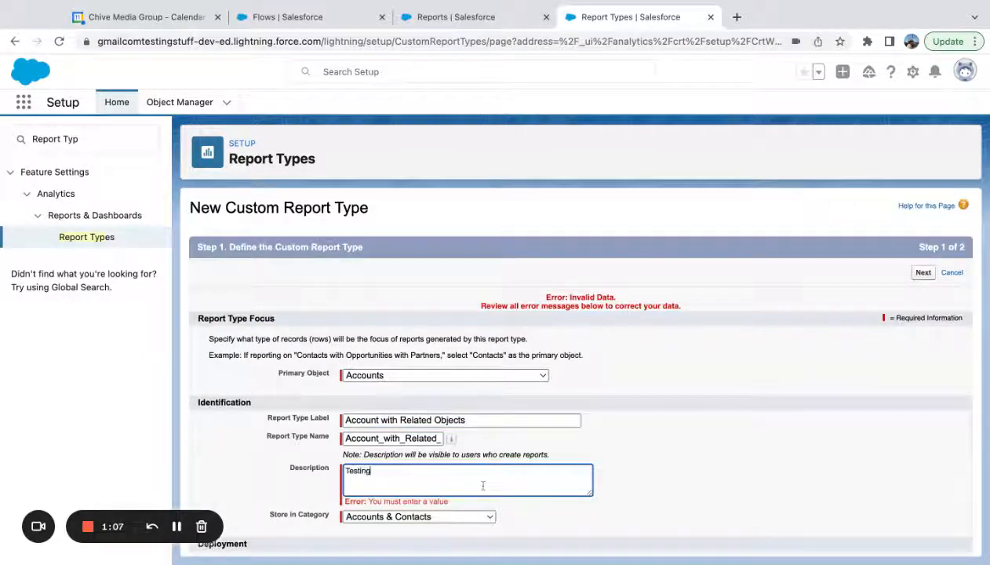
text(for Youtube)
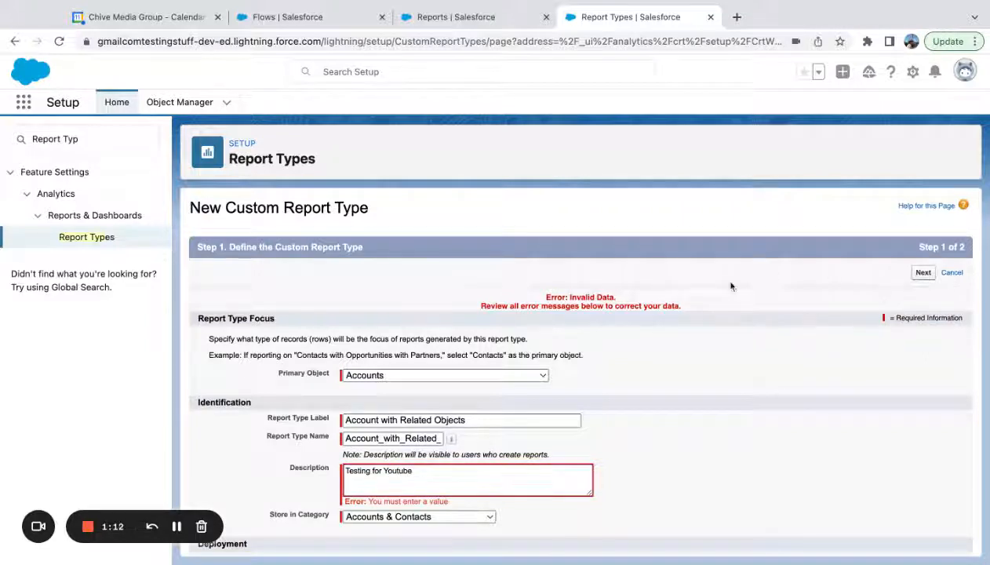
click(923, 273)
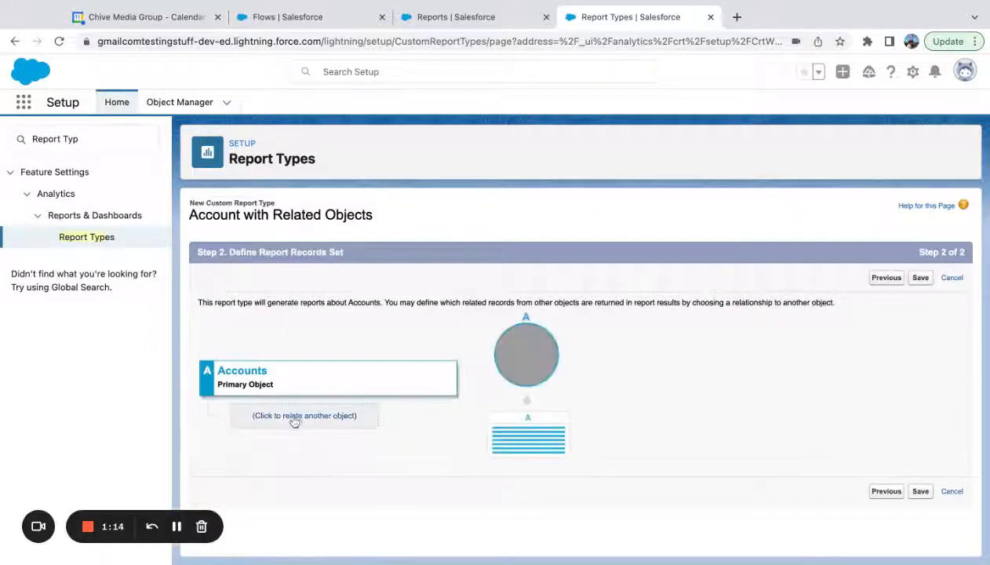
Relate Opportunities under Accounts in the report type
click(305, 414)
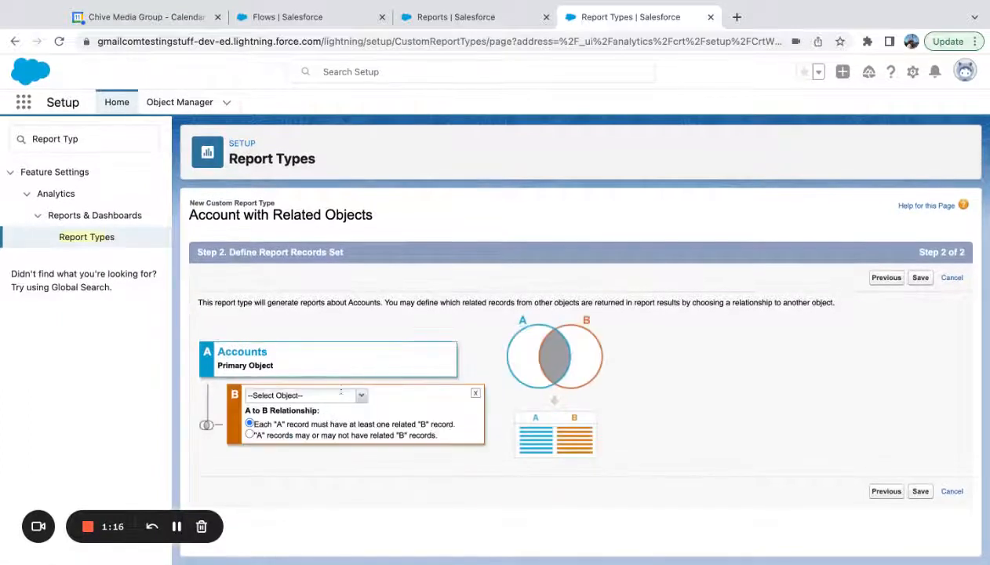
click(304, 395)
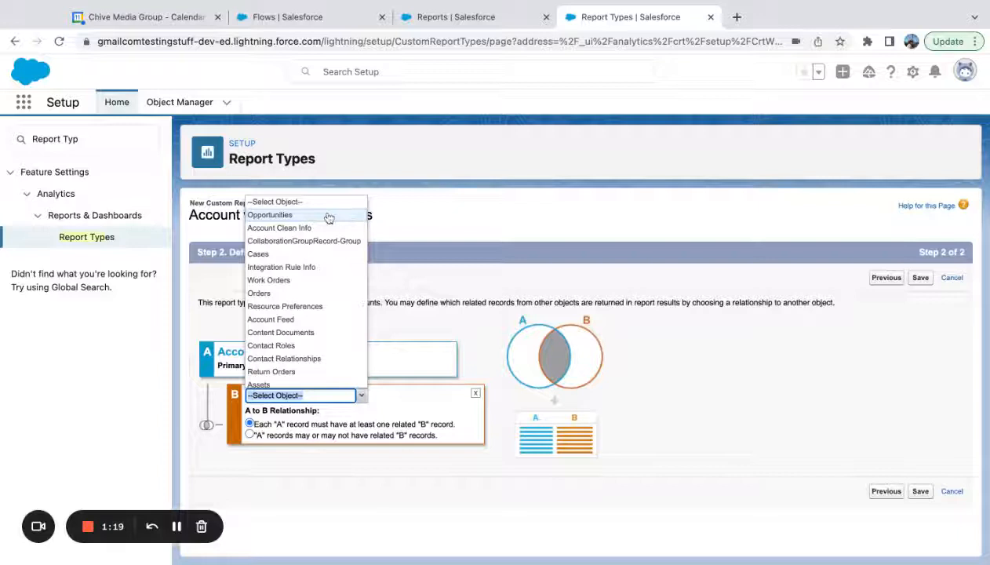
click(270, 213)
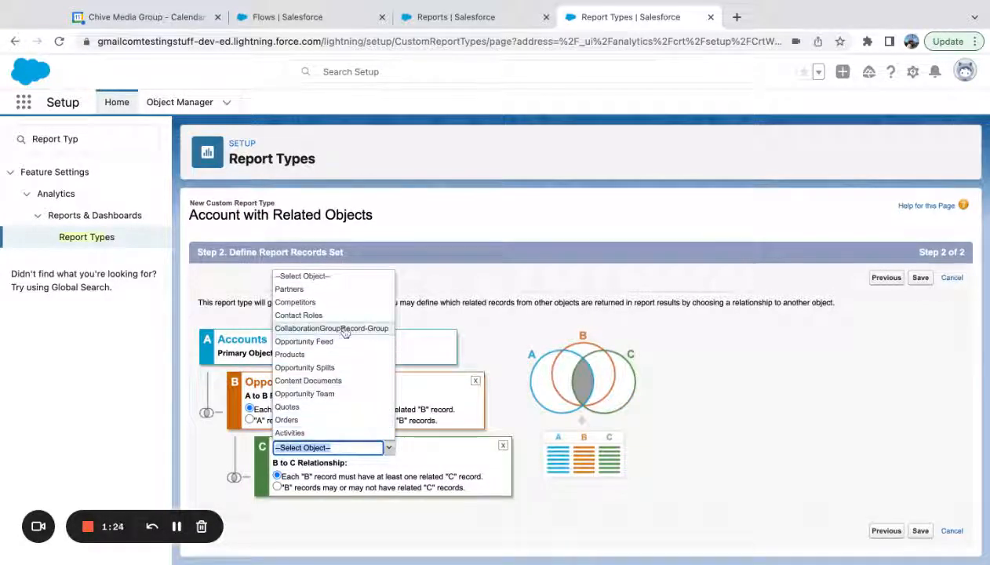
mouse_move(305, 367)
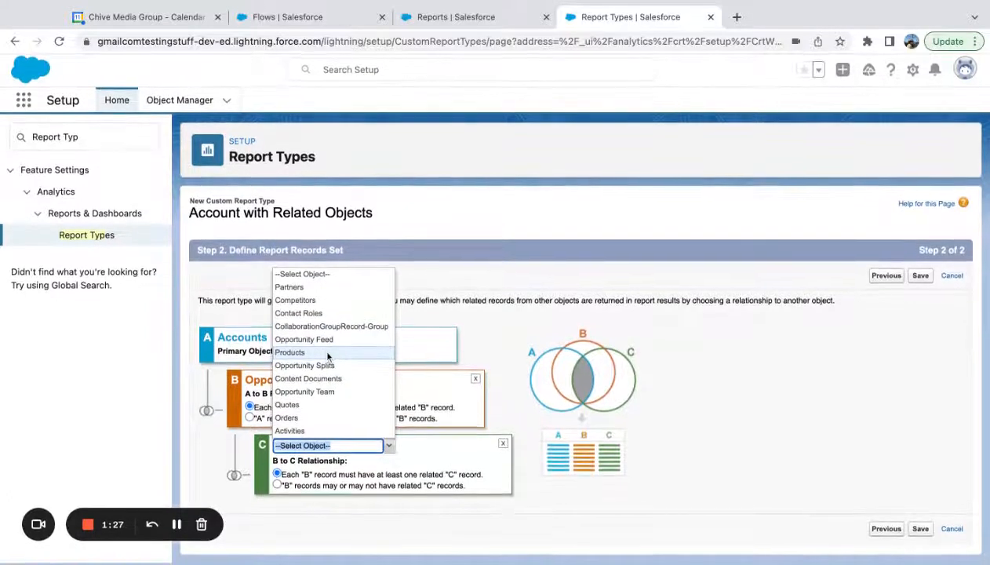
Relate a further object under Opportunities, changing the first choice
click(305, 365)
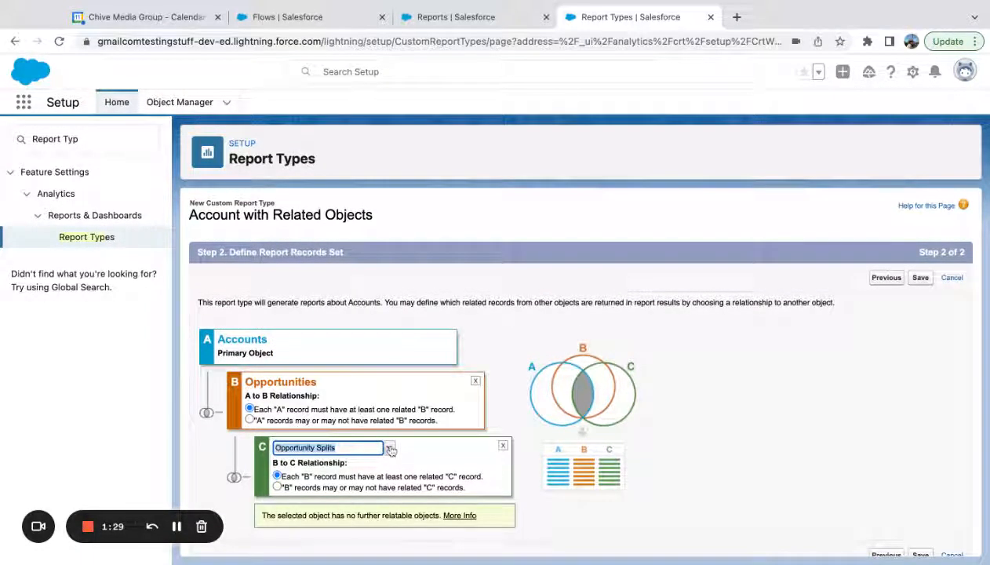
click(389, 448)
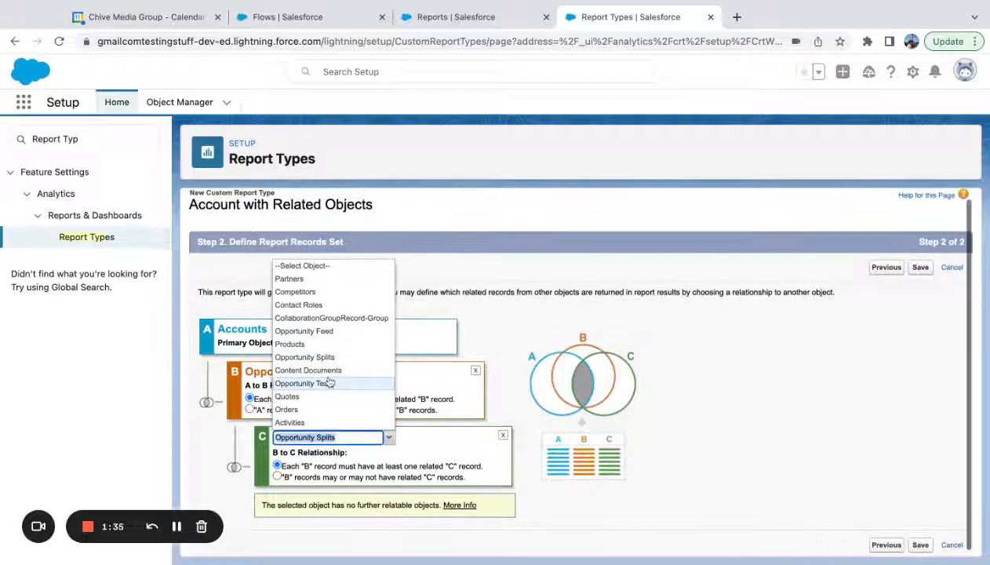
click(288, 343)
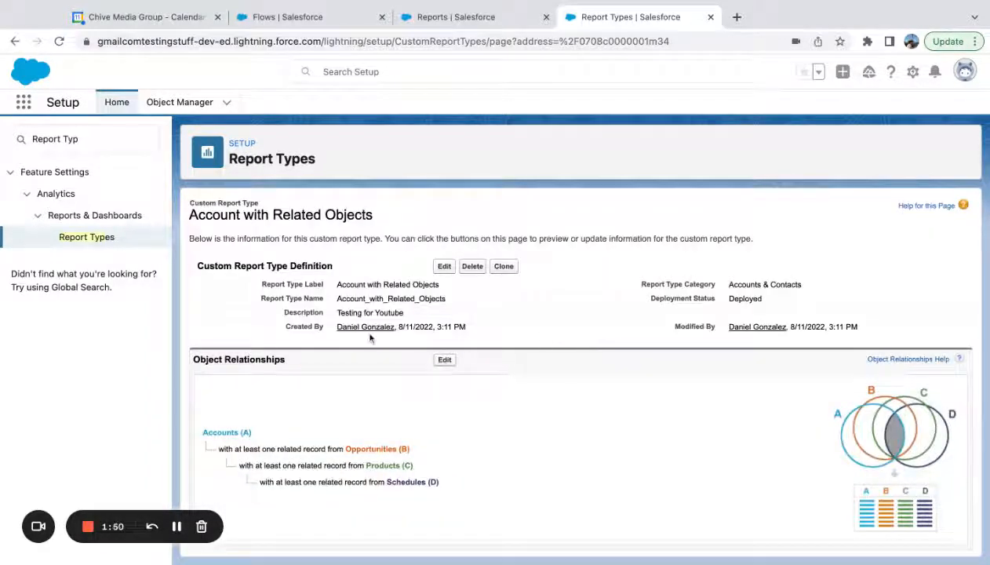
scroll(down, 3)
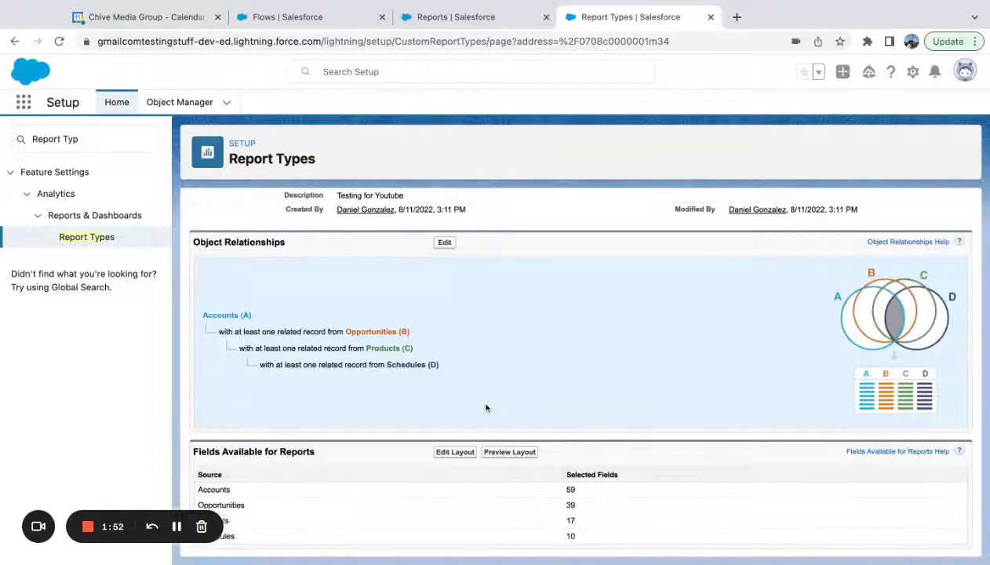
click(444, 242)
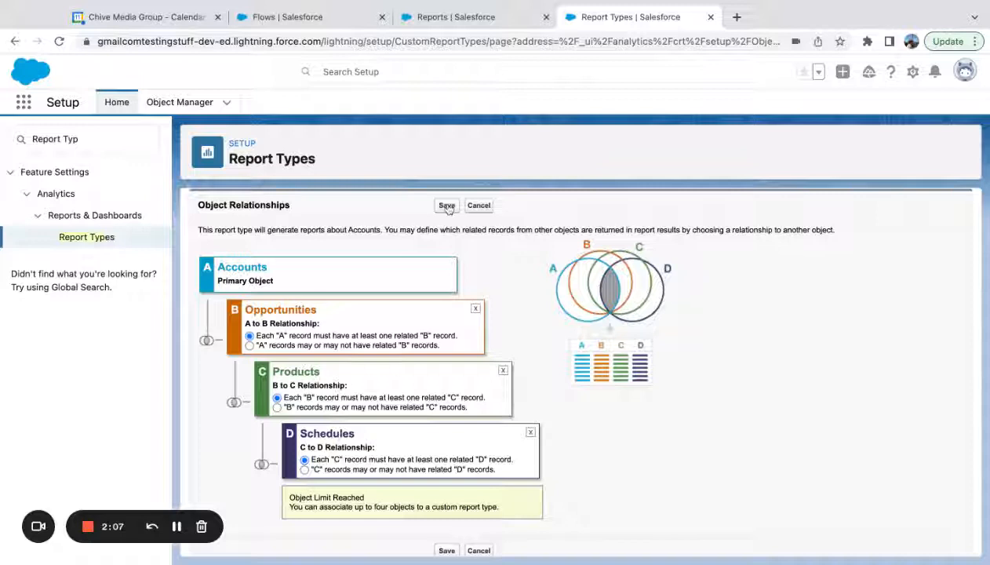
click(446, 204)
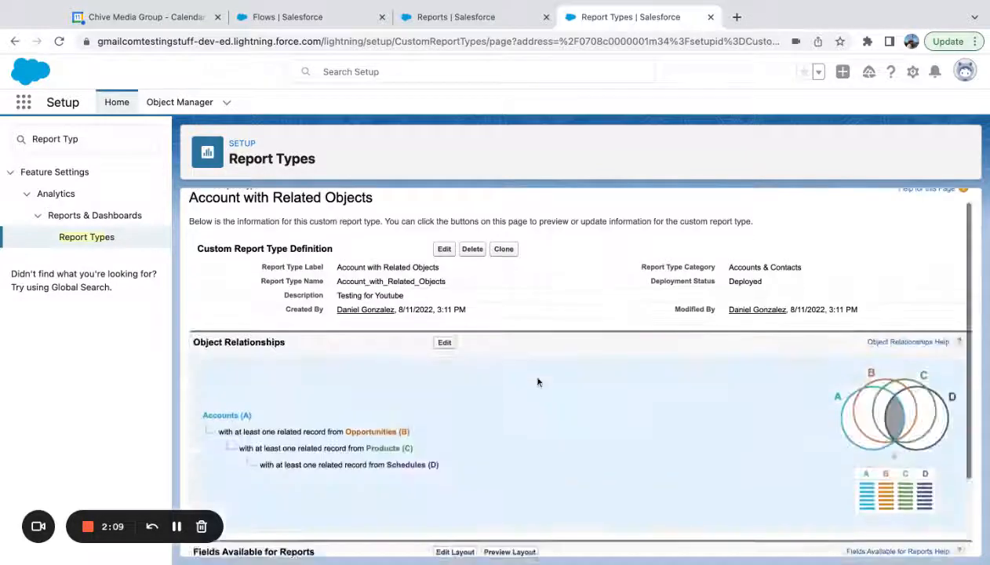
scroll(down, 3)
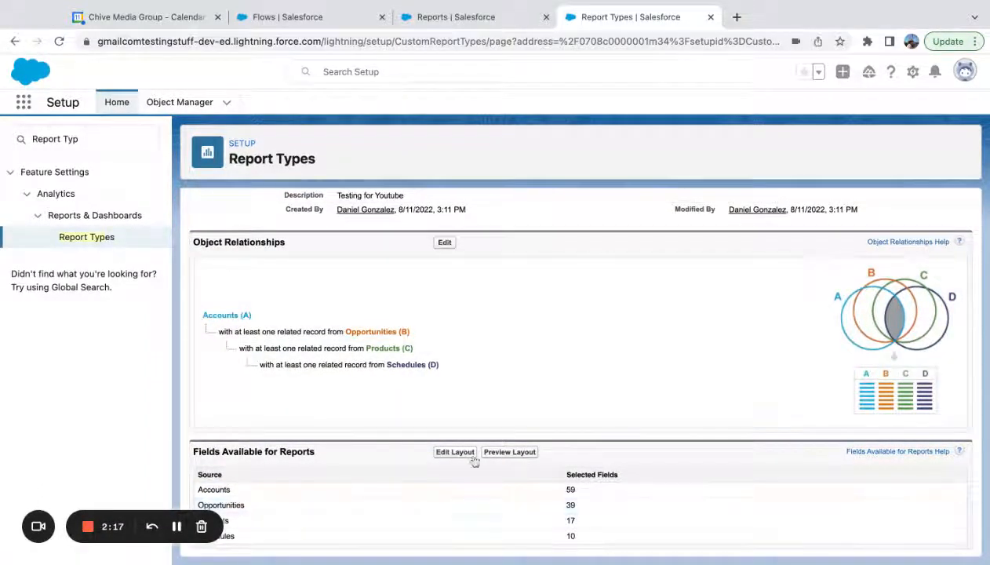
Edit the report type's field layout and start adding fields related via lookup
click(455, 452)
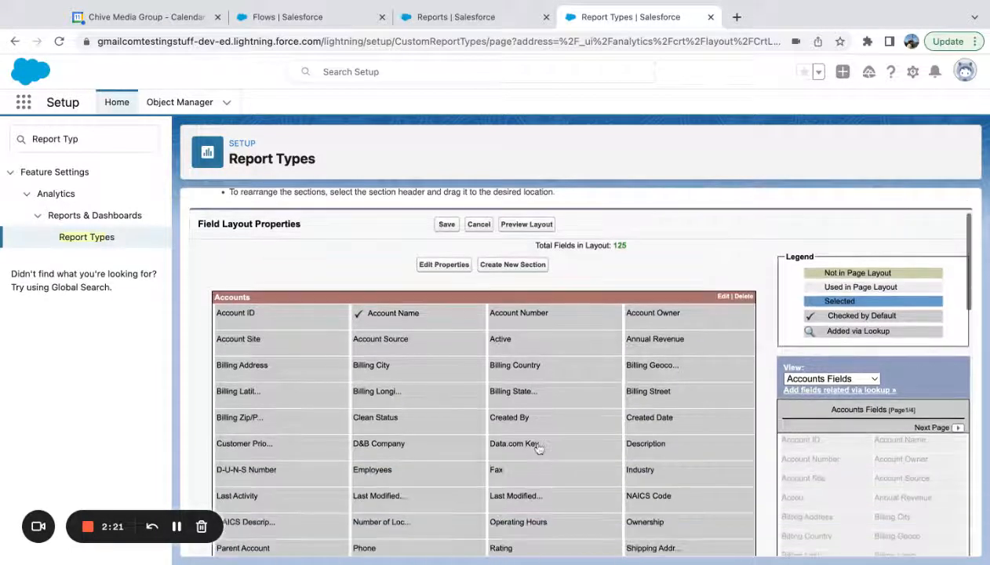
scroll(down, 3)
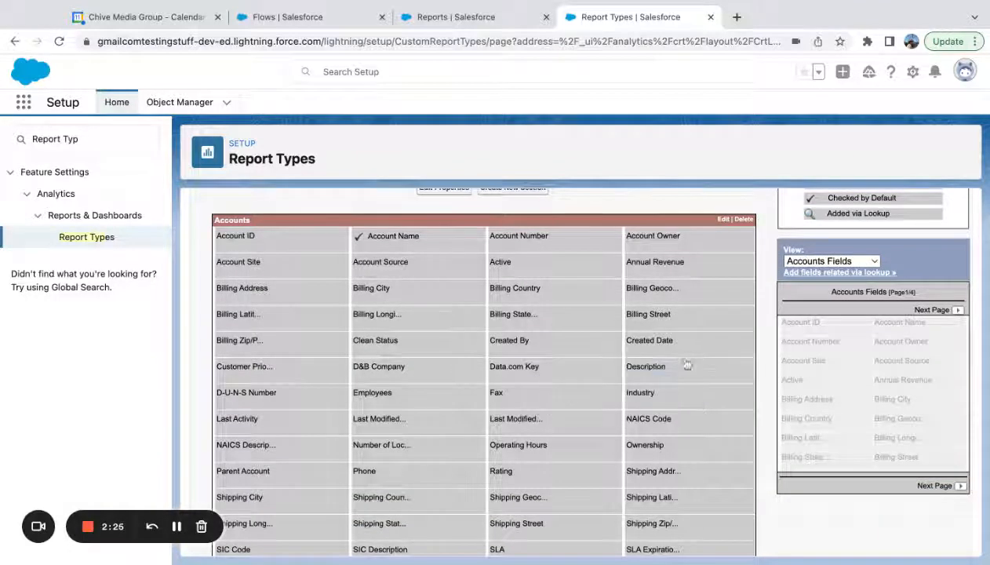
click(840, 273)
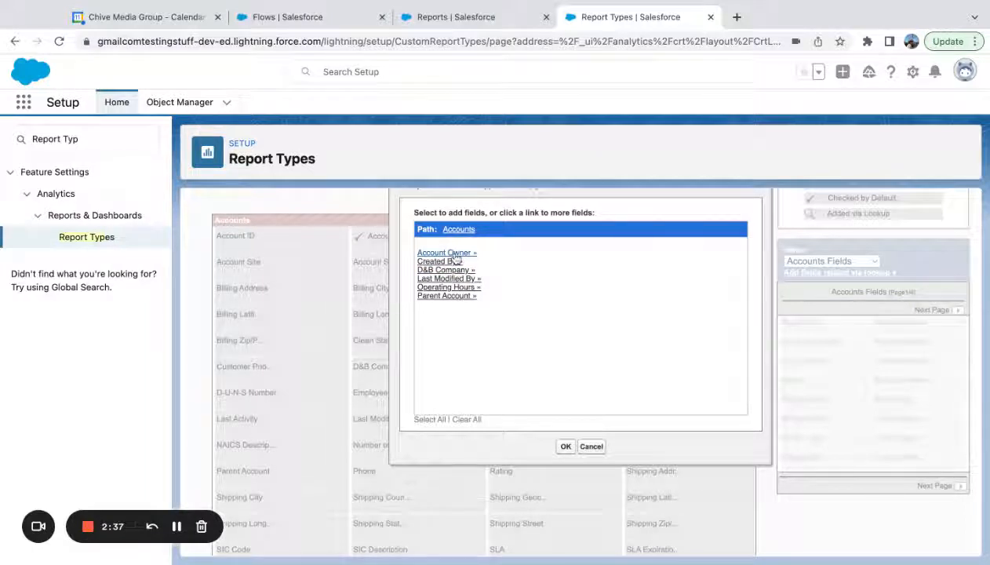
Add Account Owner lookup fields such as Alias, Address, About Me and Company Name
click(443, 253)
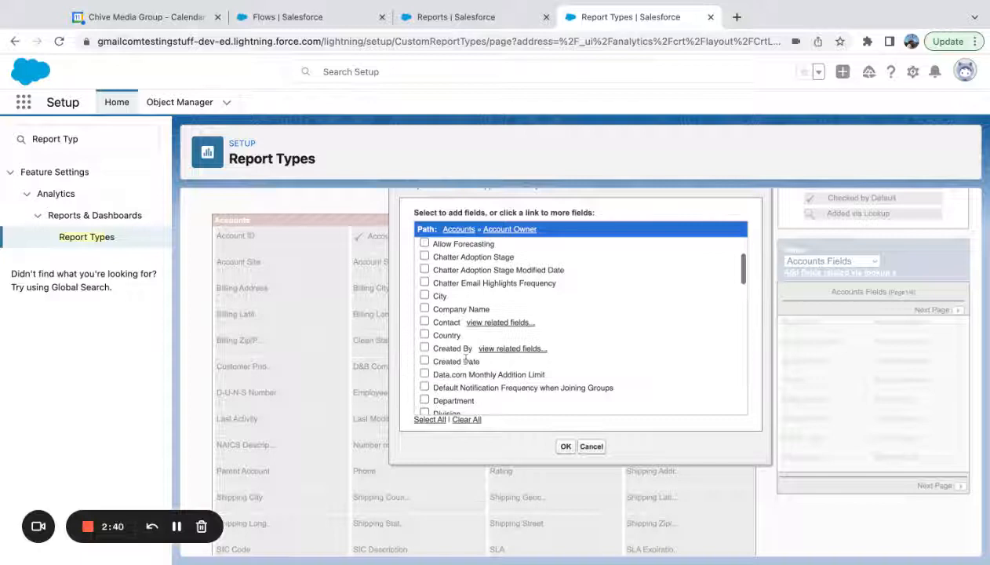
scroll(down, 3)
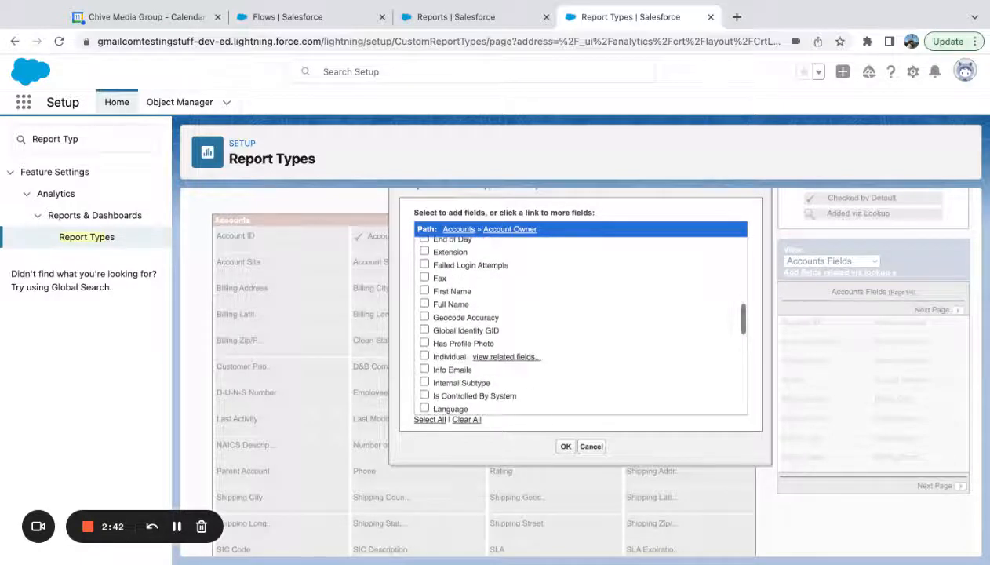
scroll(down, 3)
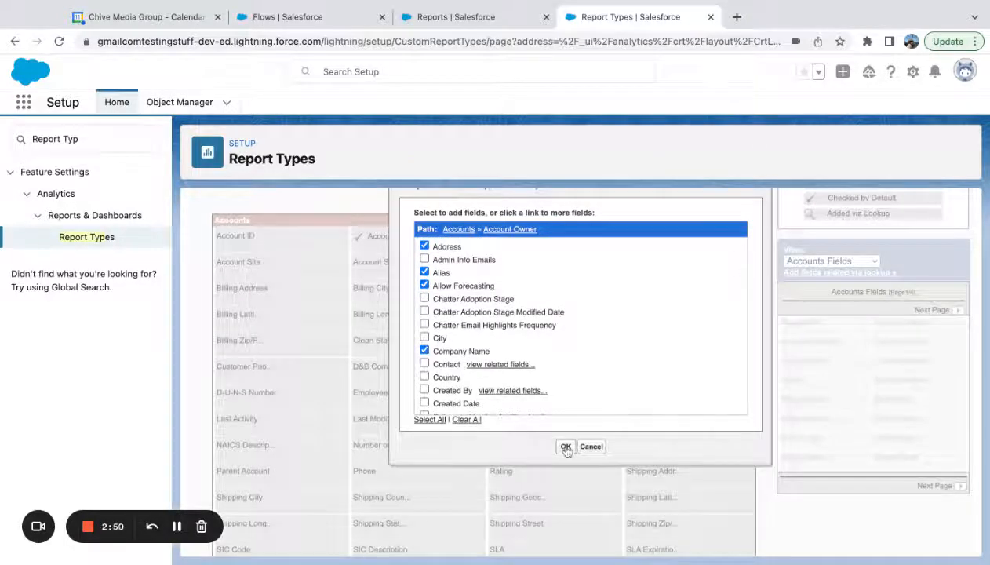
click(565, 445)
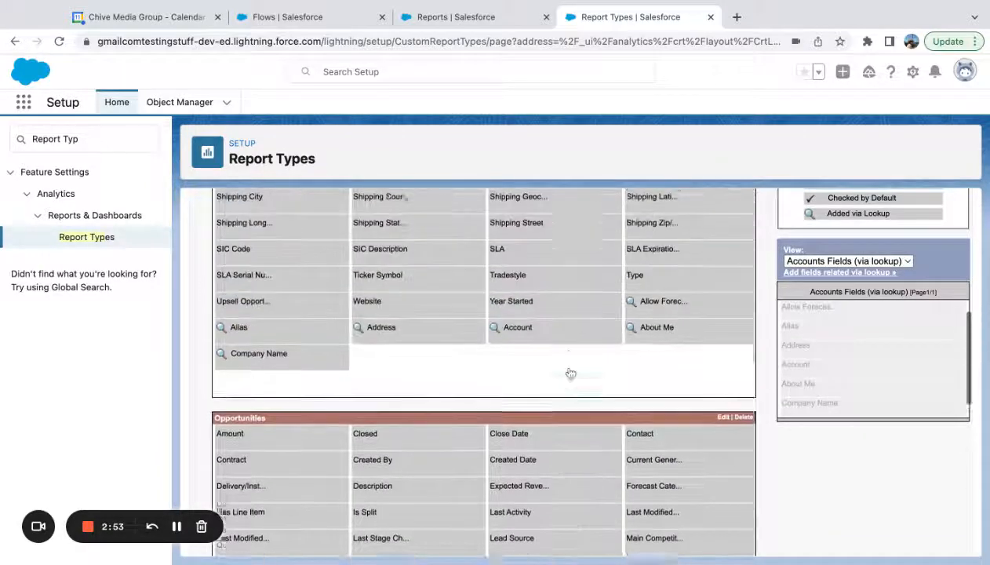
Switch the layout view to Opportunities Fields
scroll(down, 3)
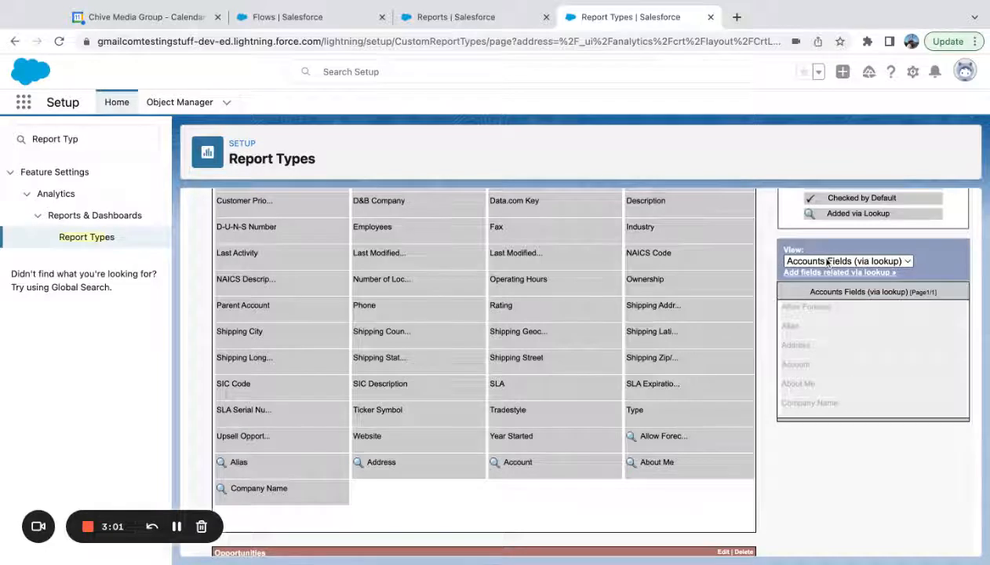
click(847, 261)
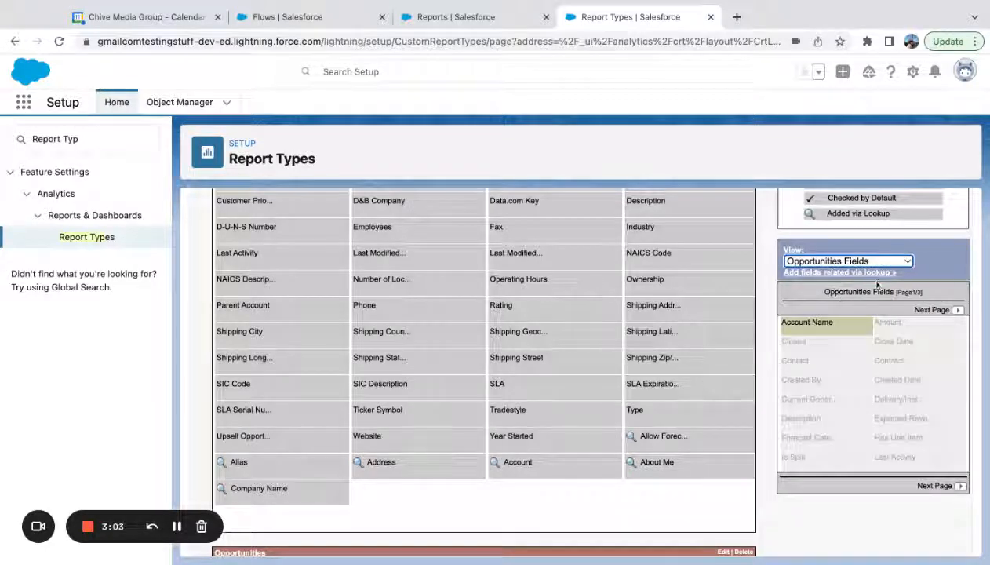
Add the Contract's Activated Date and Contract ID as Opportunities lookup fields
click(839, 273)
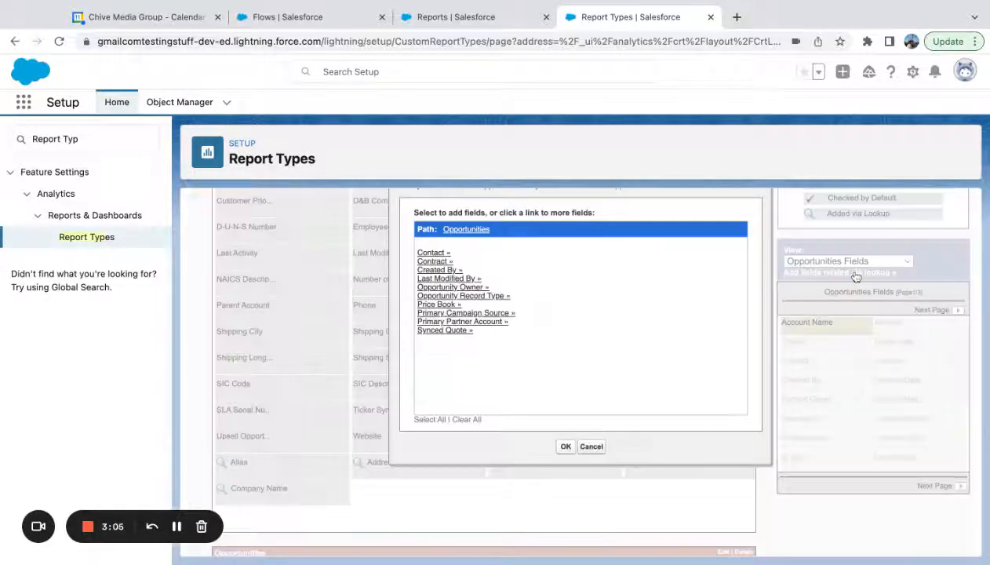
click(434, 261)
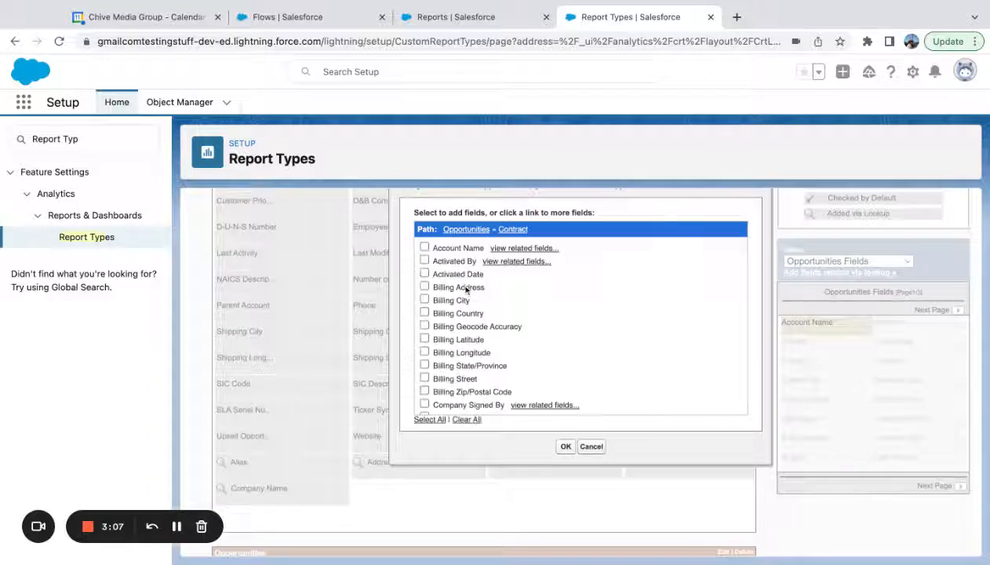
click(424, 273)
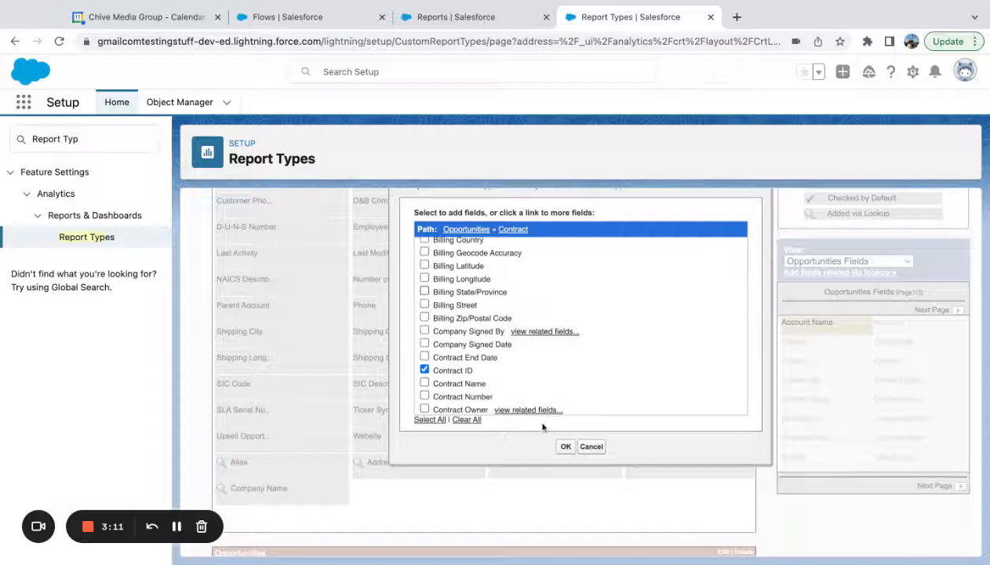
click(466, 230)
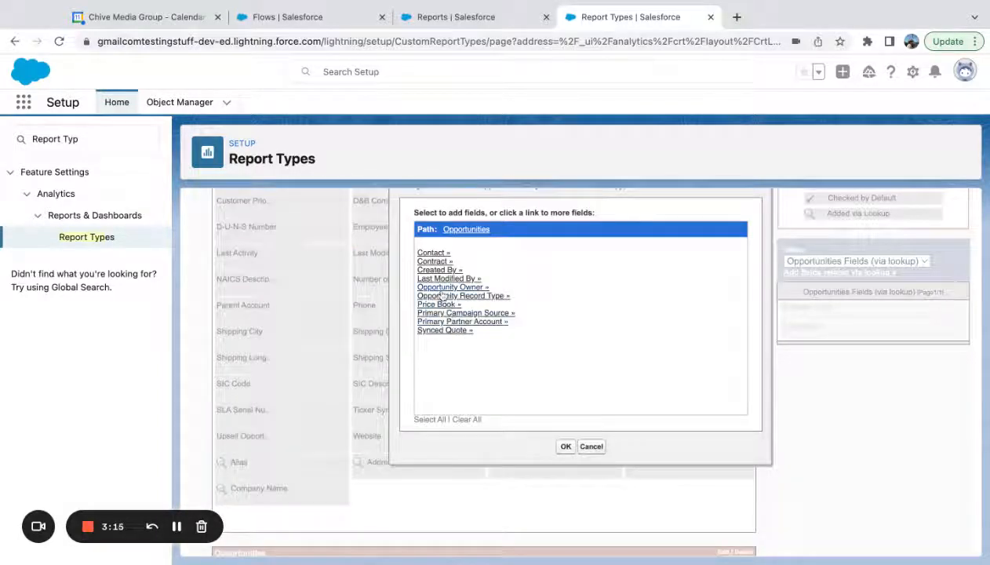
Add the Opportunity Owner's Full Name as a lookup field
click(452, 285)
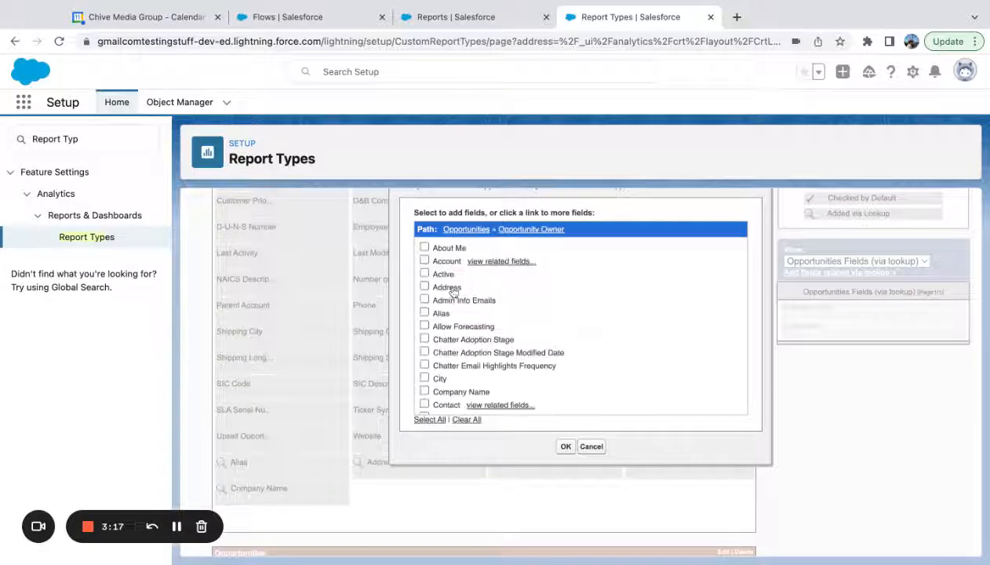
scroll(down, 3)
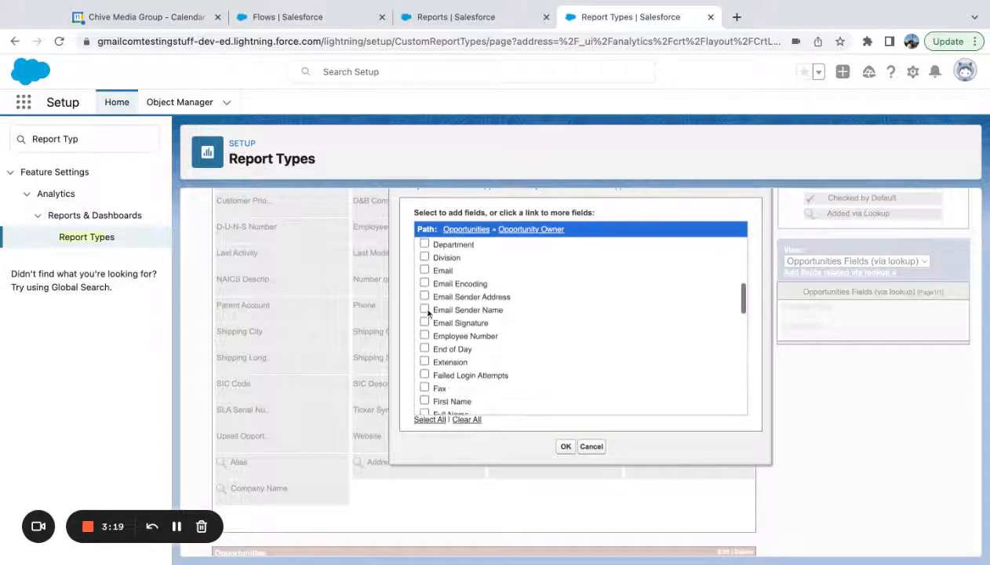
scroll(down, 3)
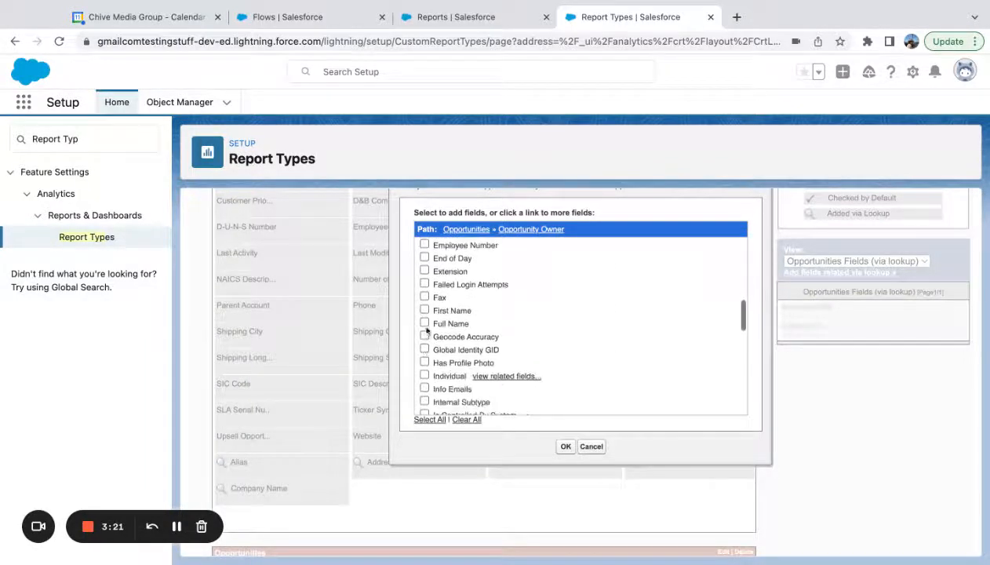
click(591, 446)
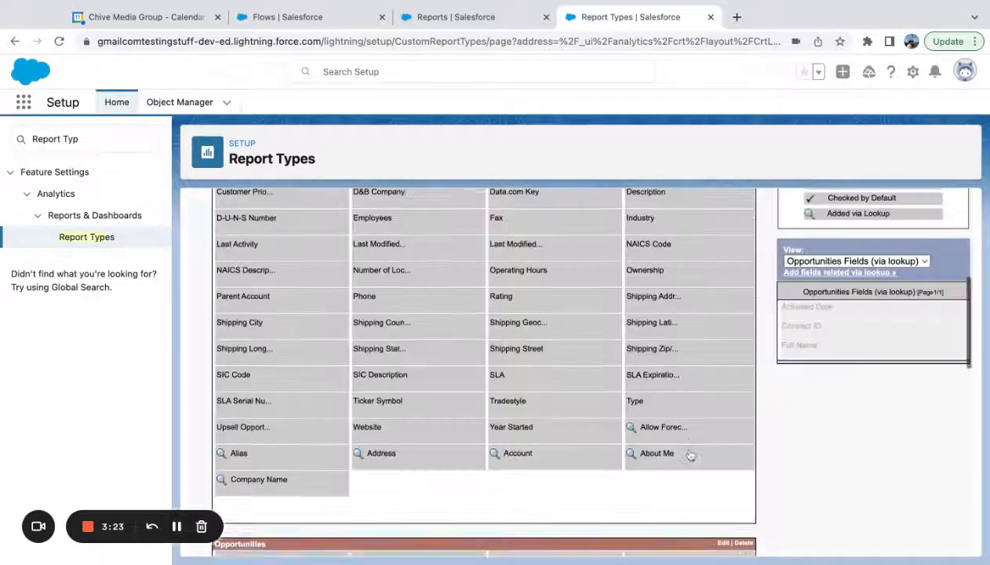
scroll(down, 3)
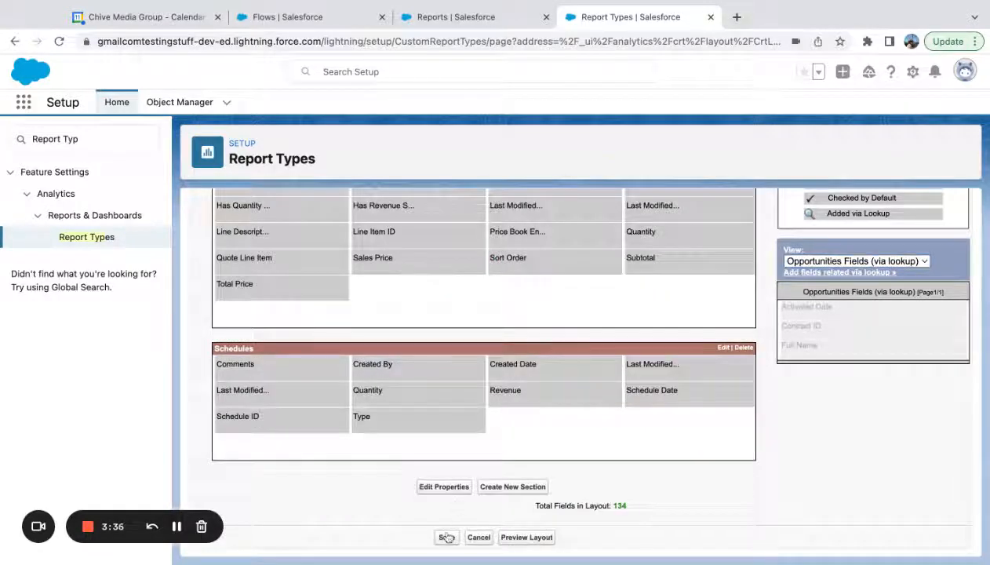
Save the field layout and return to the Account with Related Objects report type details
click(446, 536)
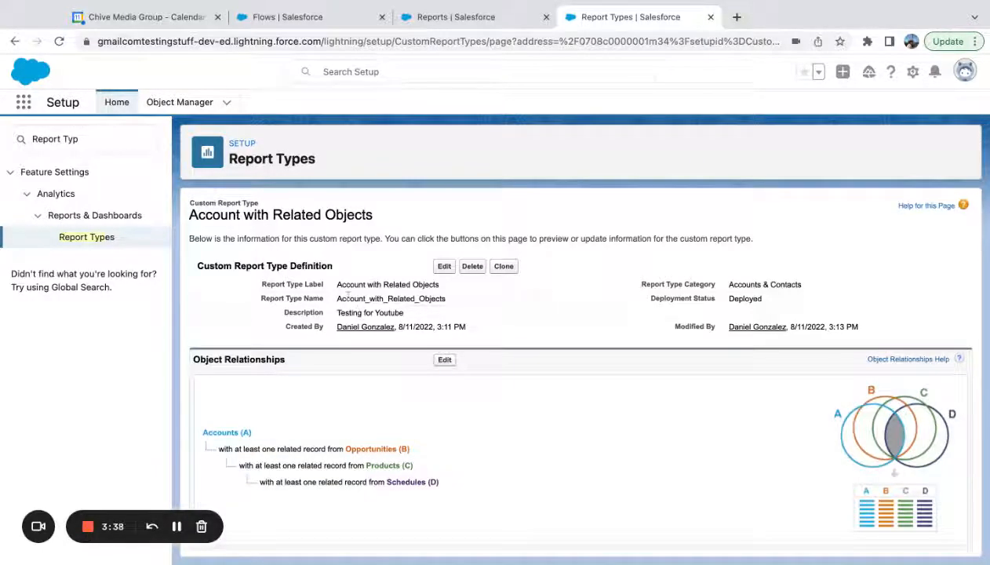
double_click(388, 284)
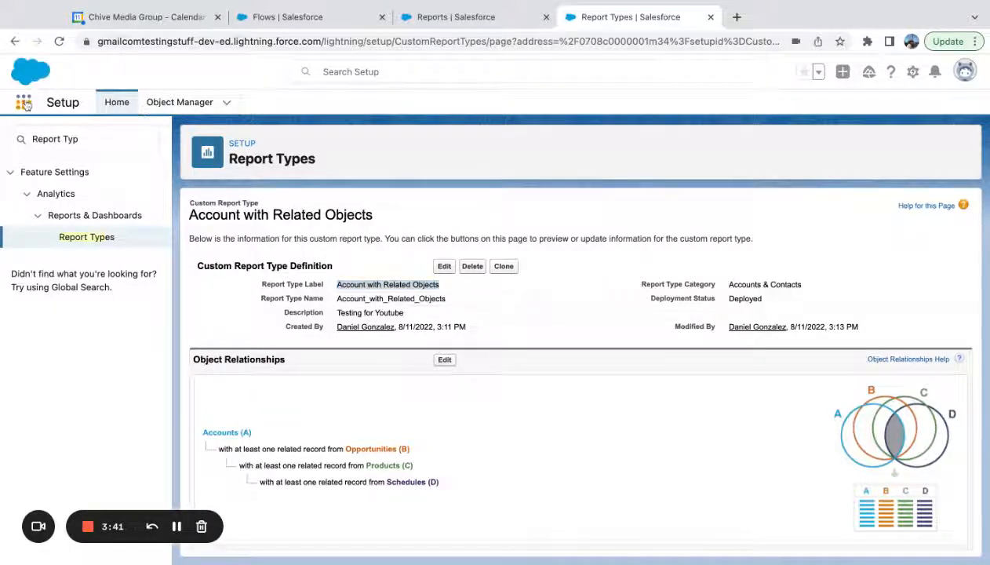
click(24, 102)
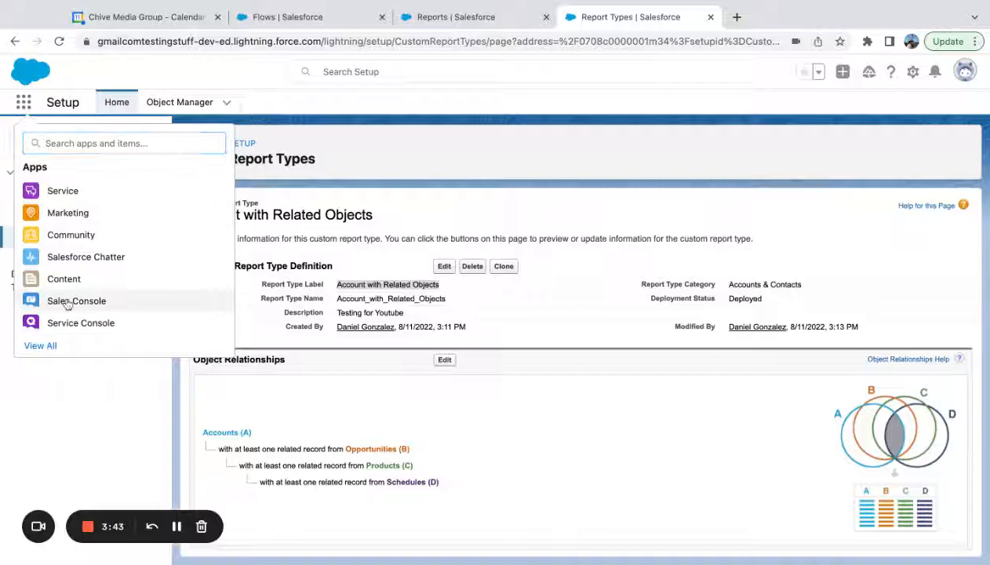
From Sales Console, start a new report on the Account with Related Objects report type
click(75, 301)
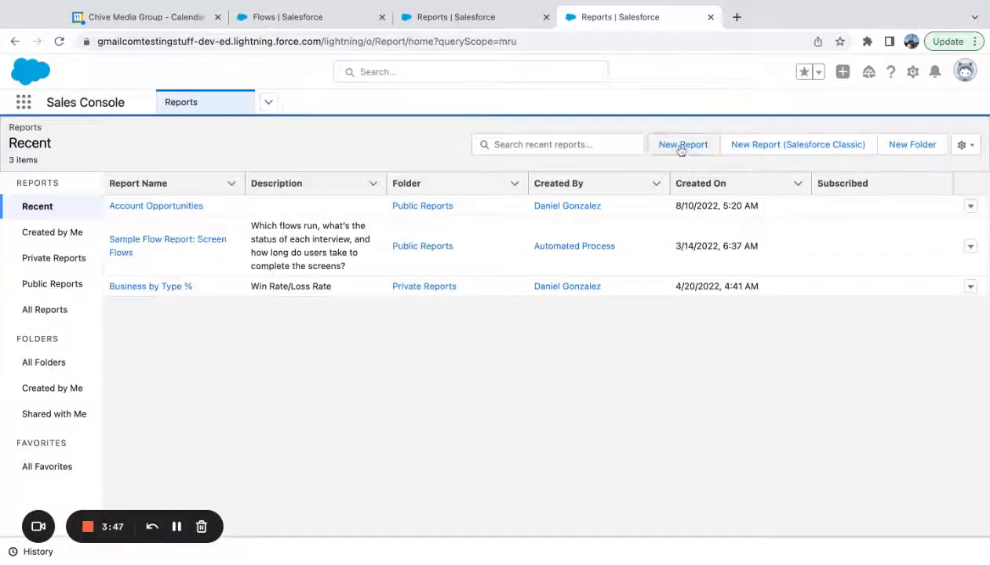
click(681, 145)
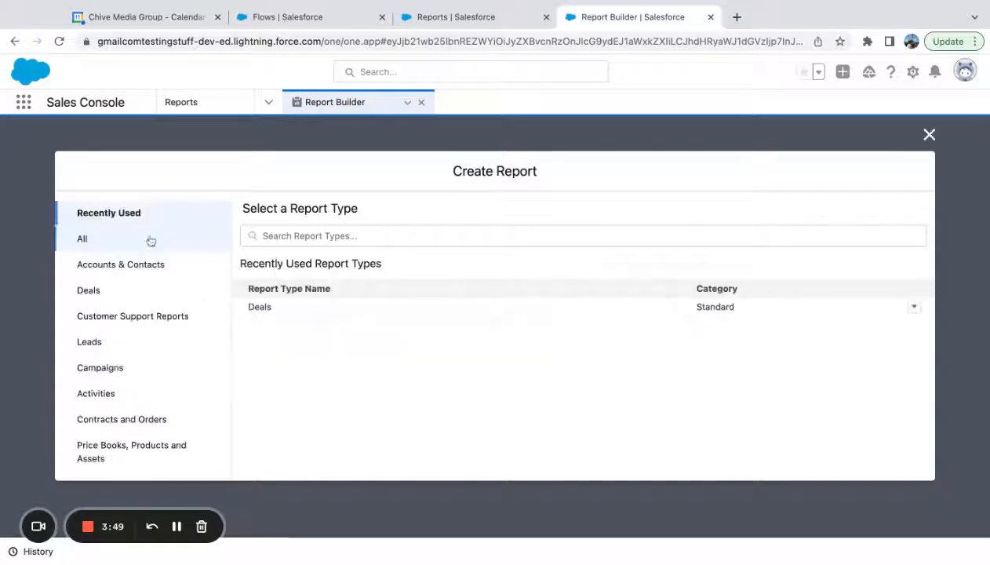
text(Accounts wi)
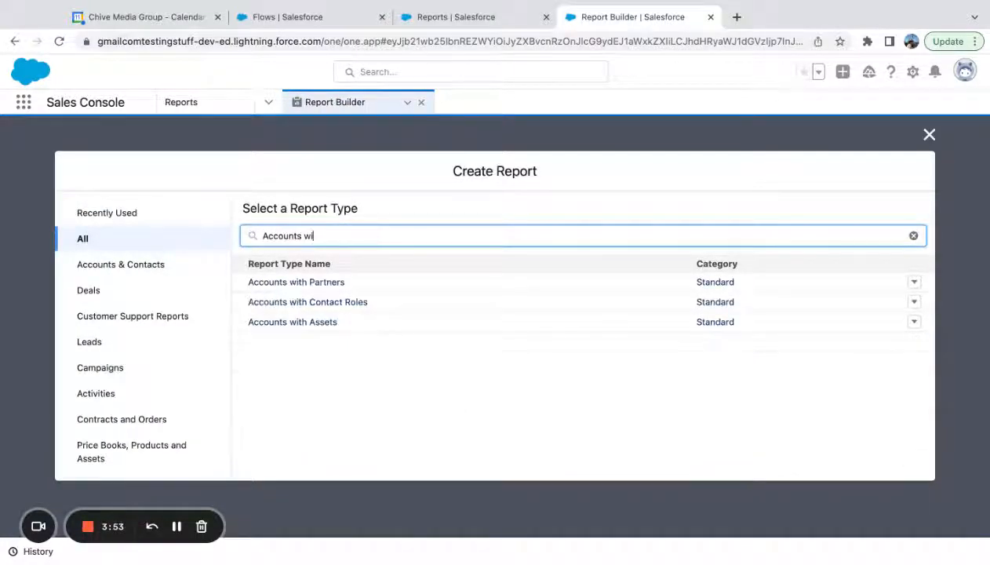
text(Account)
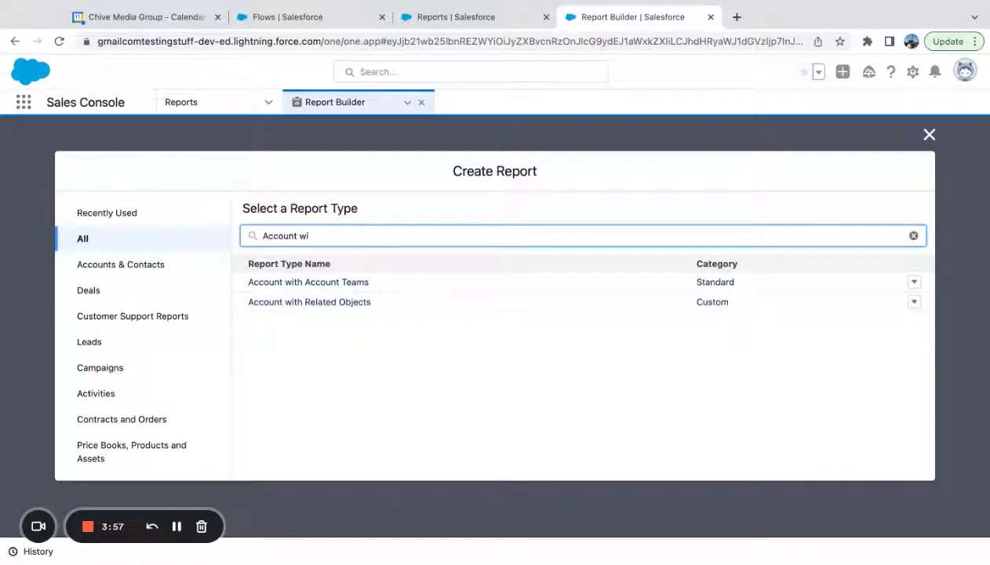
click(309, 302)
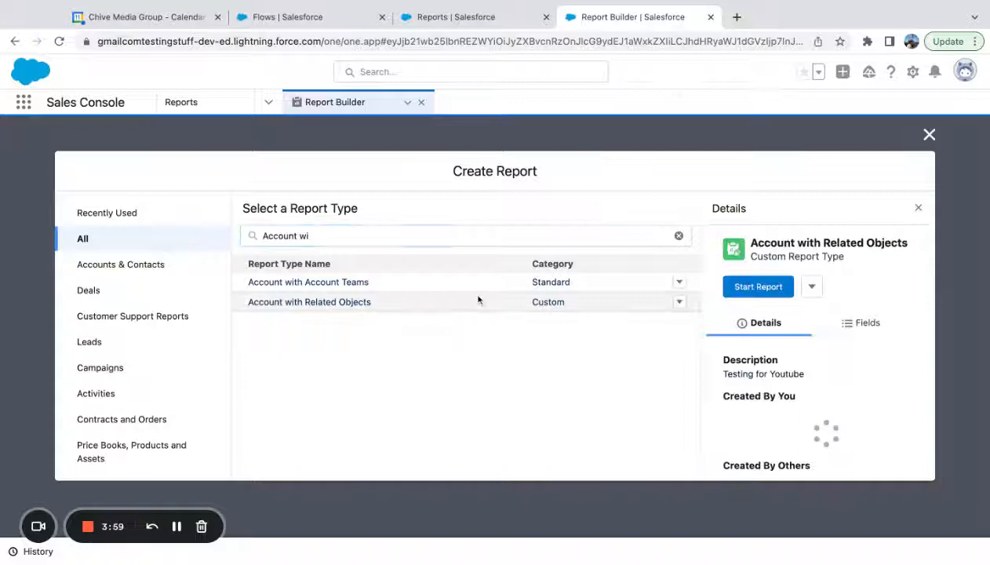
click(757, 286)
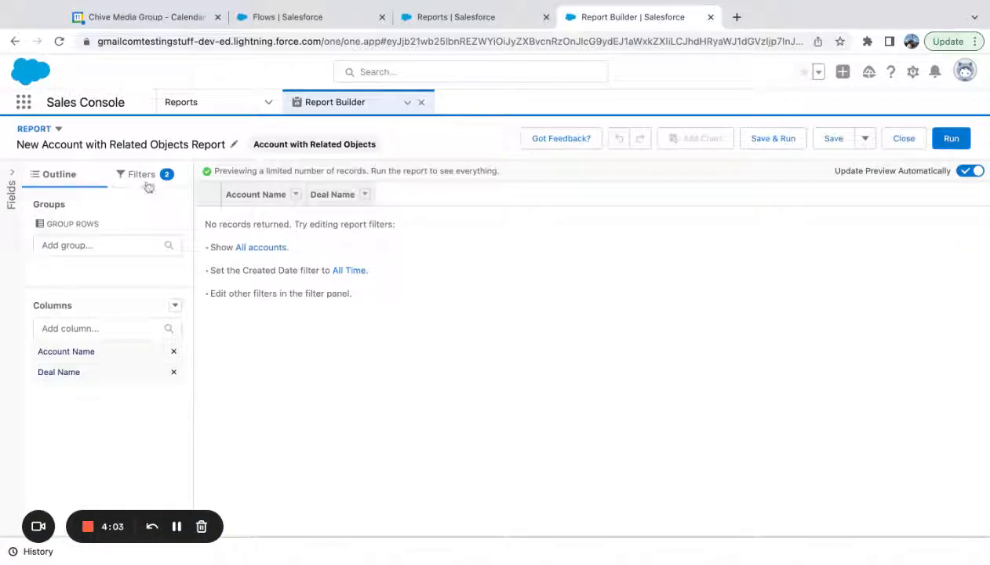
Browse the Accounts, Opportunities, Products and Schedules fields, confirming the owner lookup fields are available
click(102, 328)
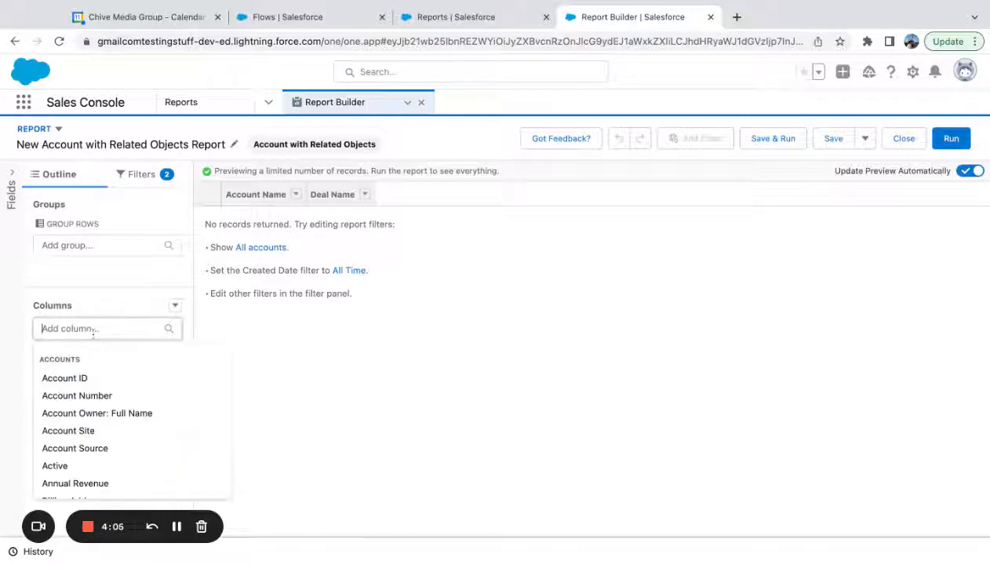
scroll(down, 3)
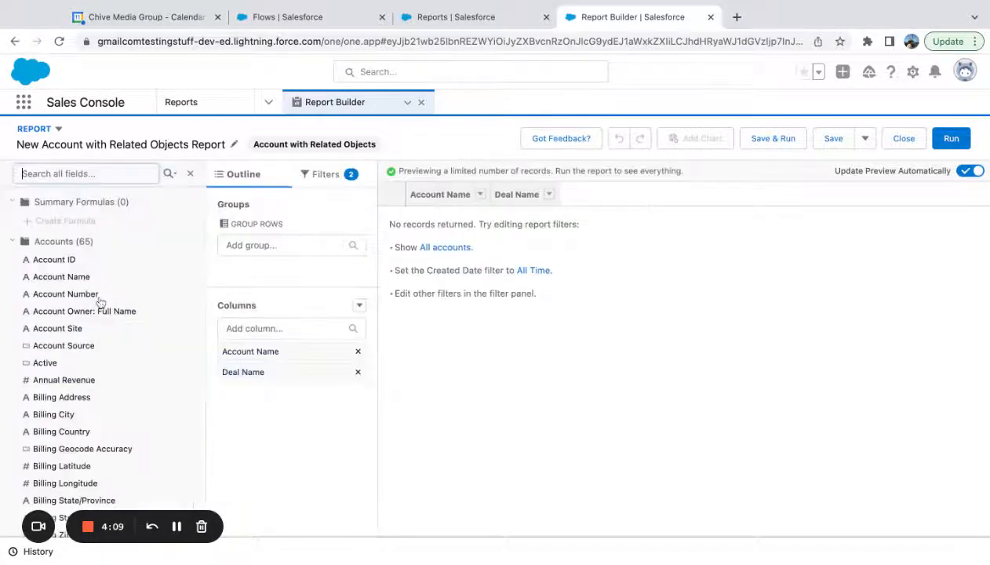
scroll(down, 3)
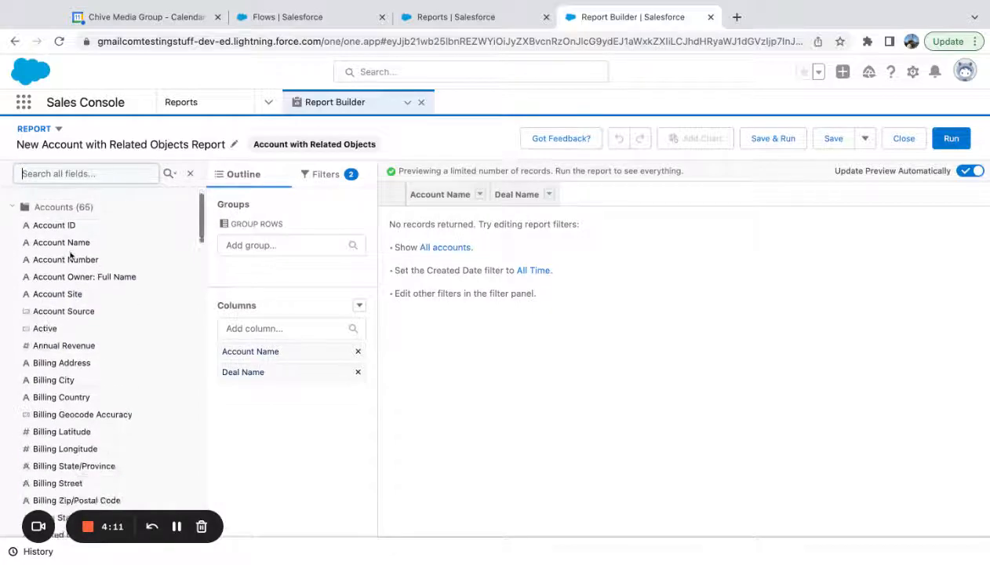
scroll(down, 3)
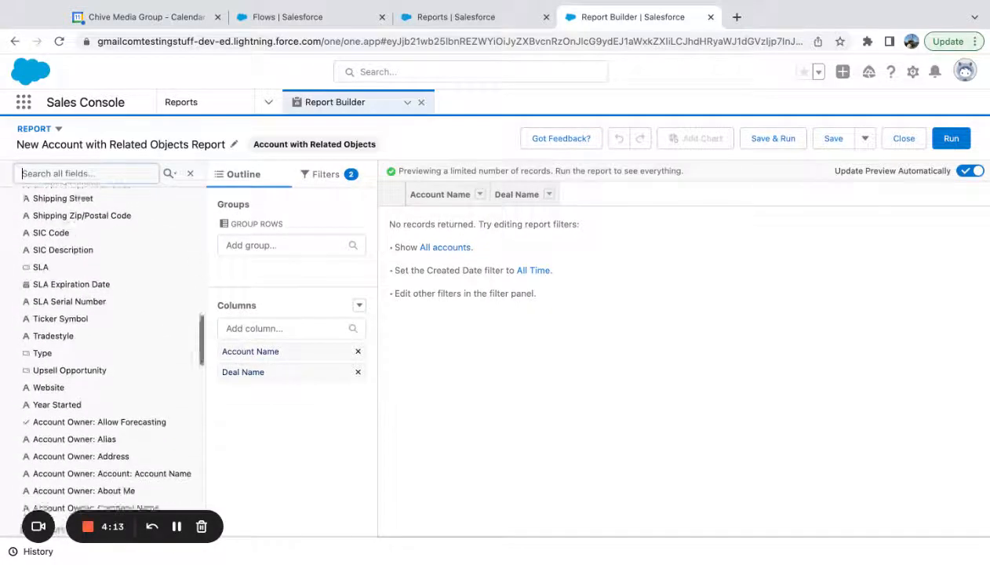
scroll(down, 3)
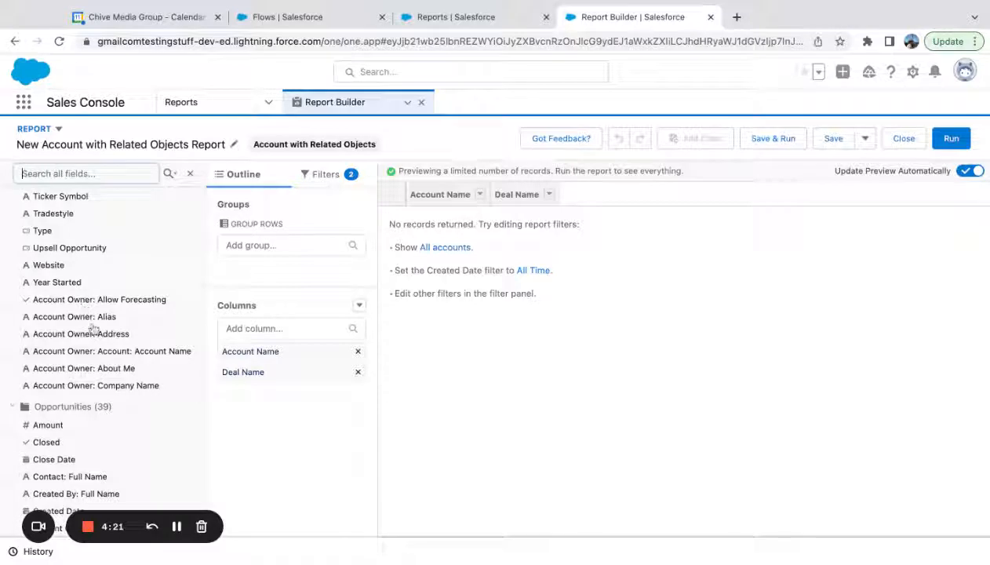
scroll(down, 3)
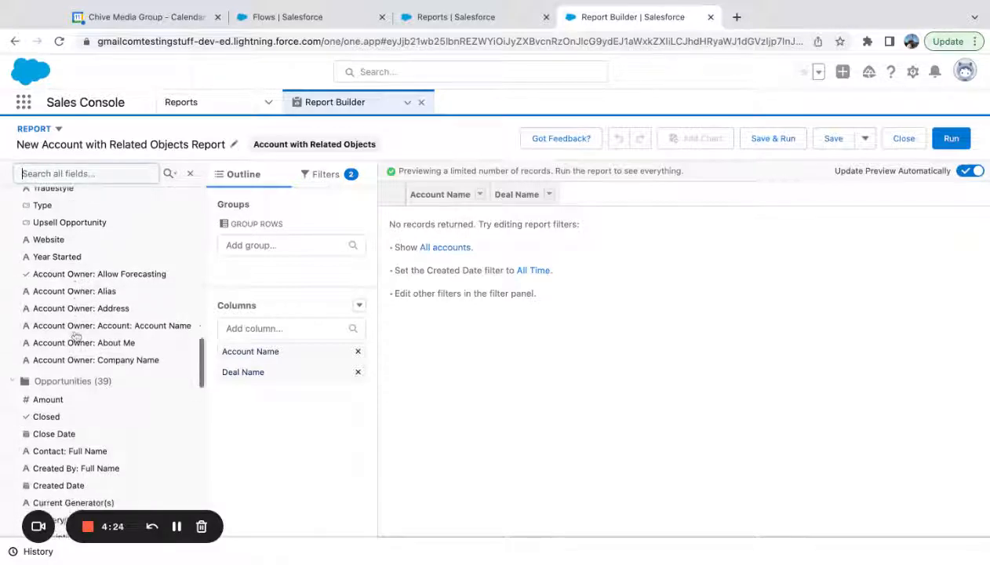
scroll(down, 3)
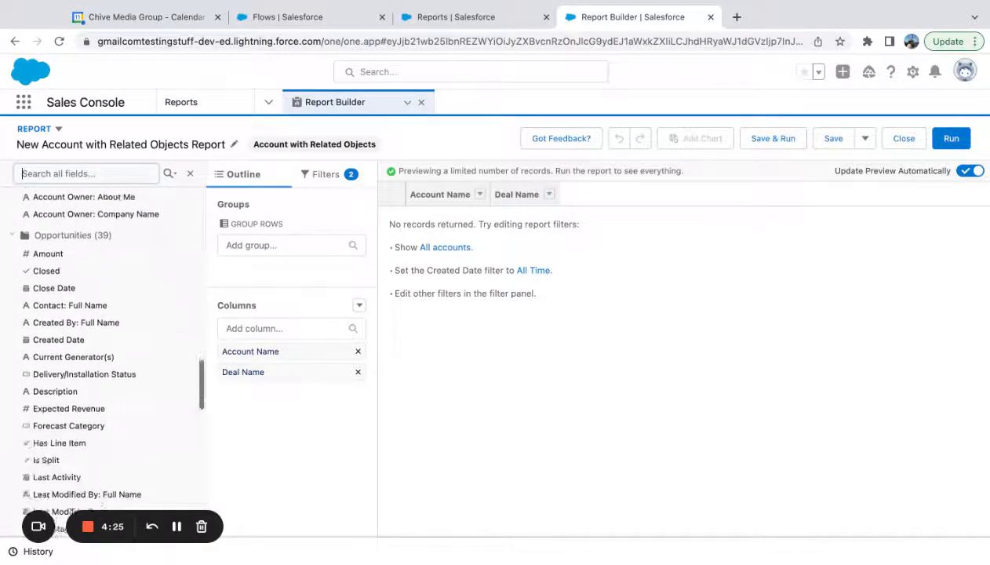
scroll(down, 3)
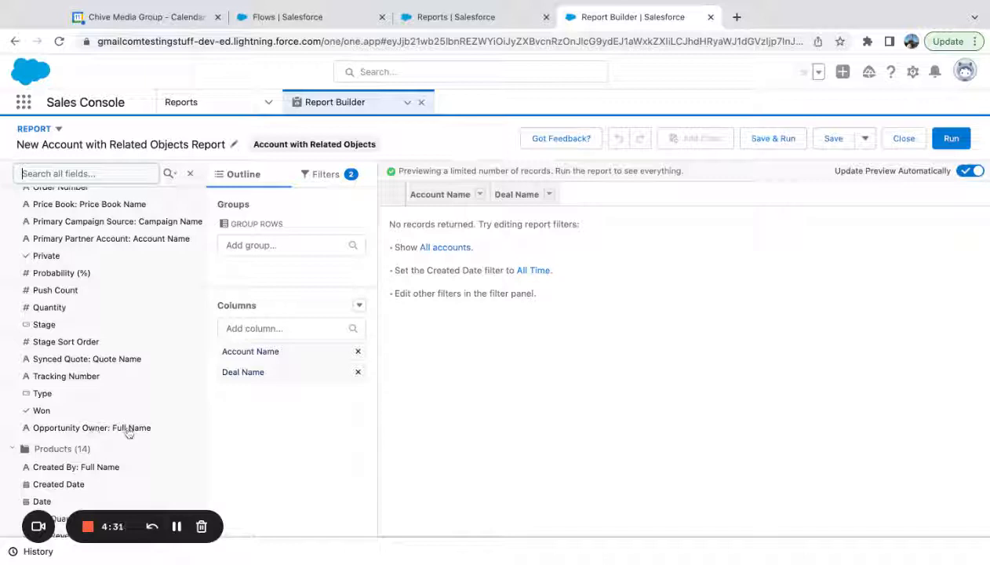
scroll(down, 3)
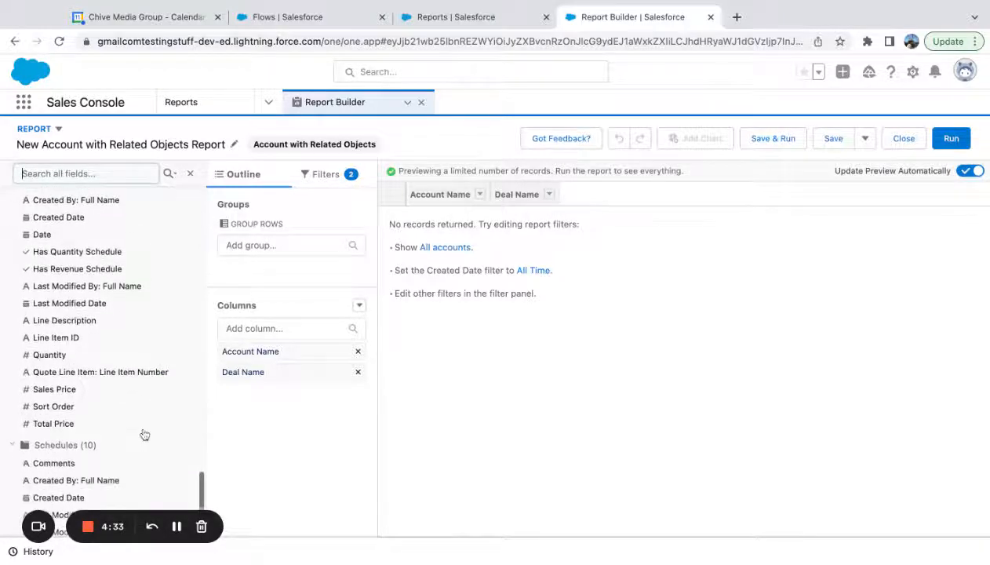
scroll(down, 3)
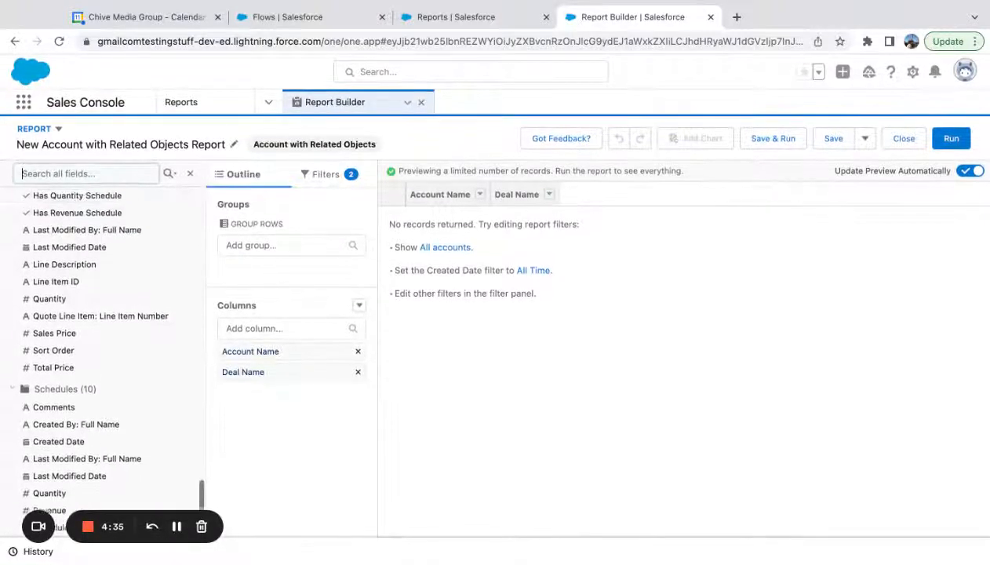